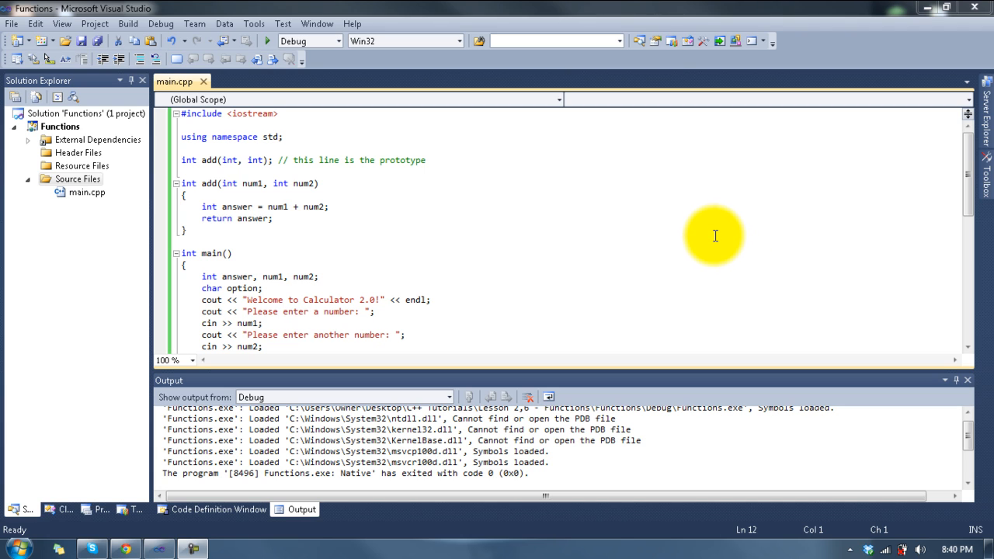
pyautogui.moveTo(705, 233)
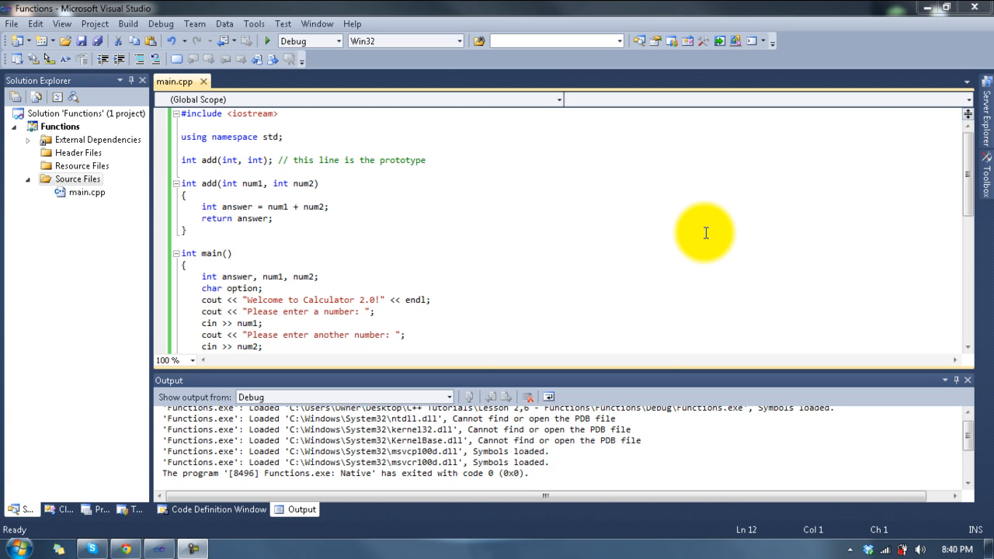
pyautogui.moveTo(702, 239)
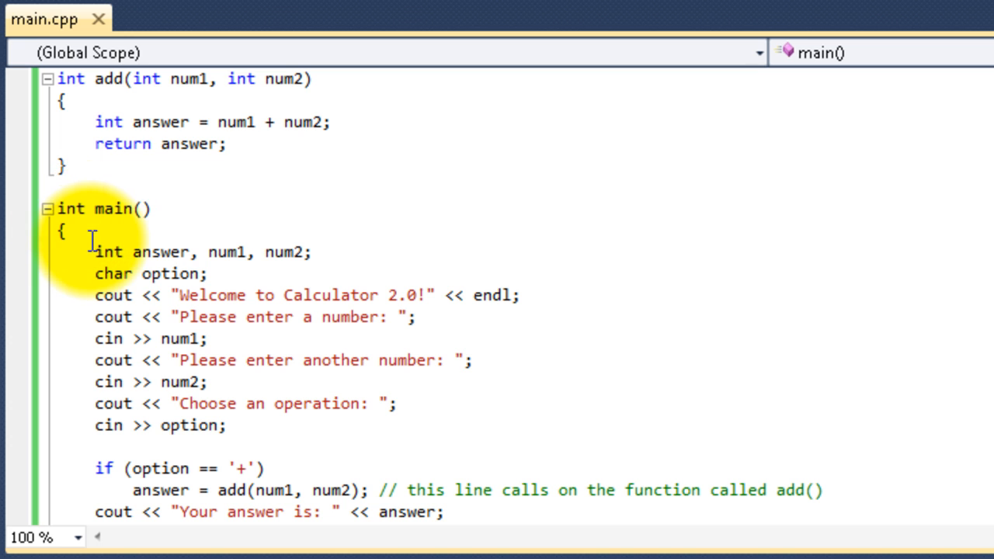
# - Review the add function's int parameters and main's num1 declaration before extending the code
pyautogui.moveTo(95, 252); pyautogui.dragTo(249, 361)
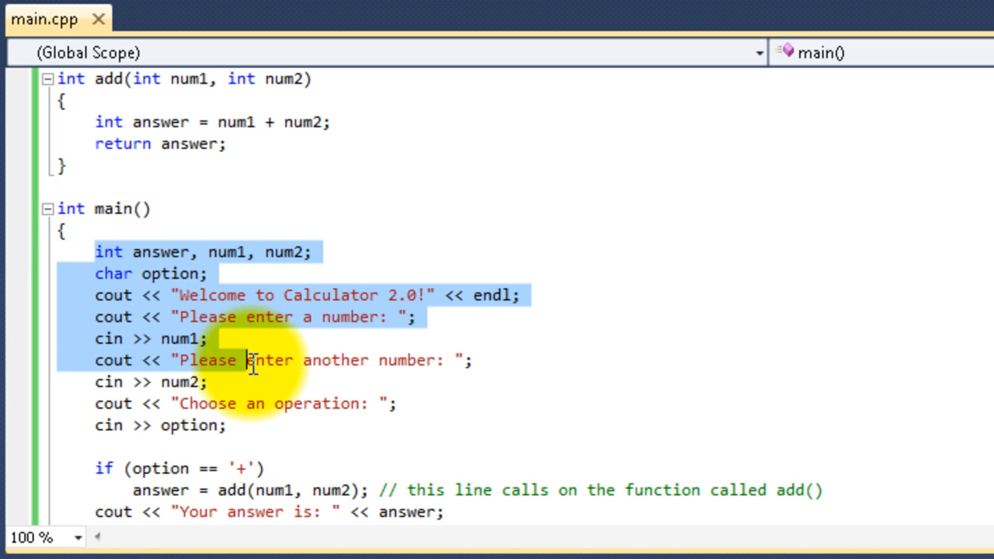
pyautogui.scroll(-3)
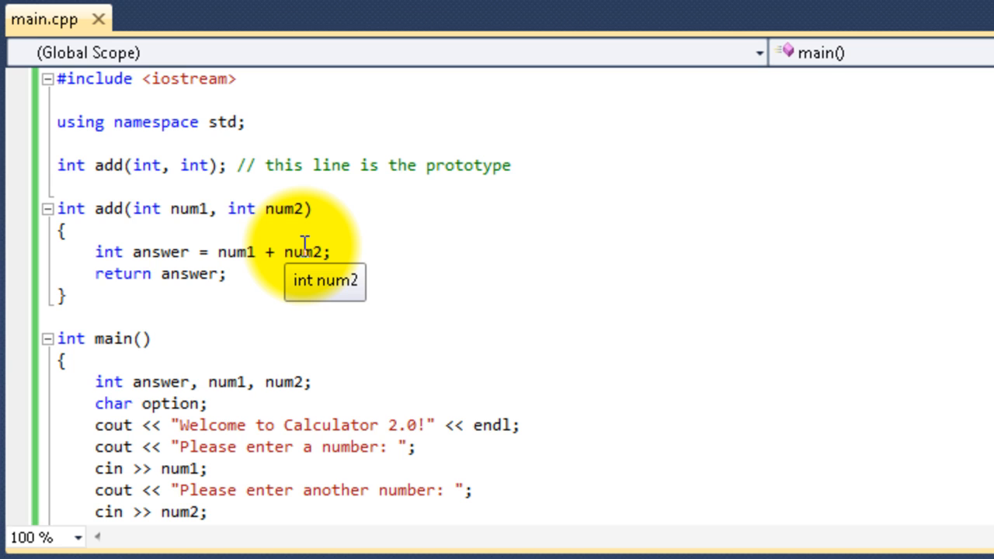
pyautogui.moveTo(124, 248)
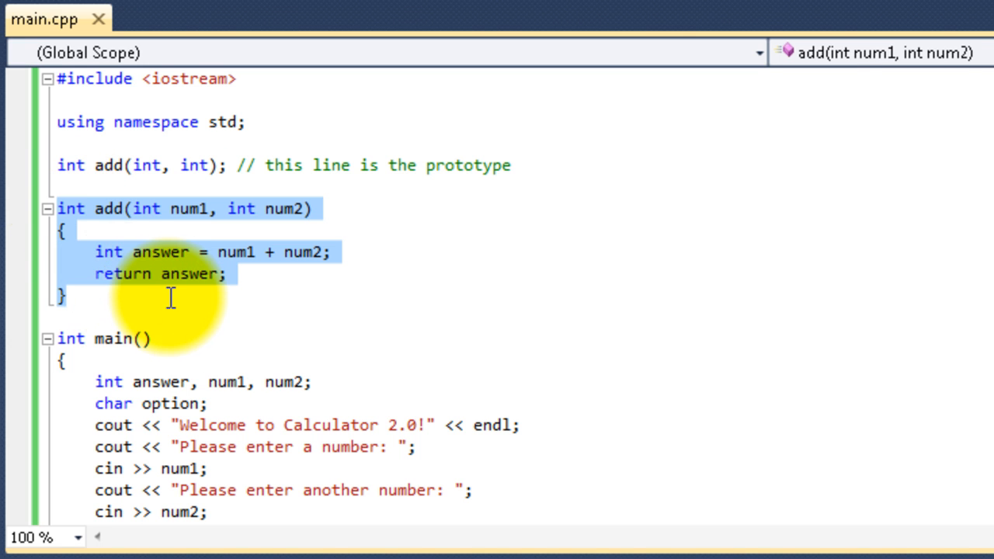
pyautogui.moveTo(74, 236)
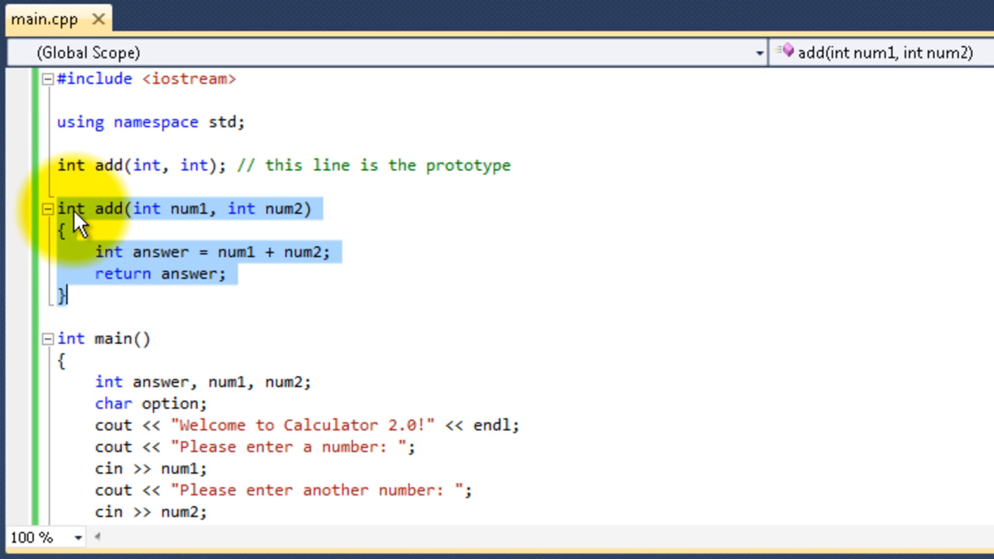
pyautogui.moveTo(96, 220)
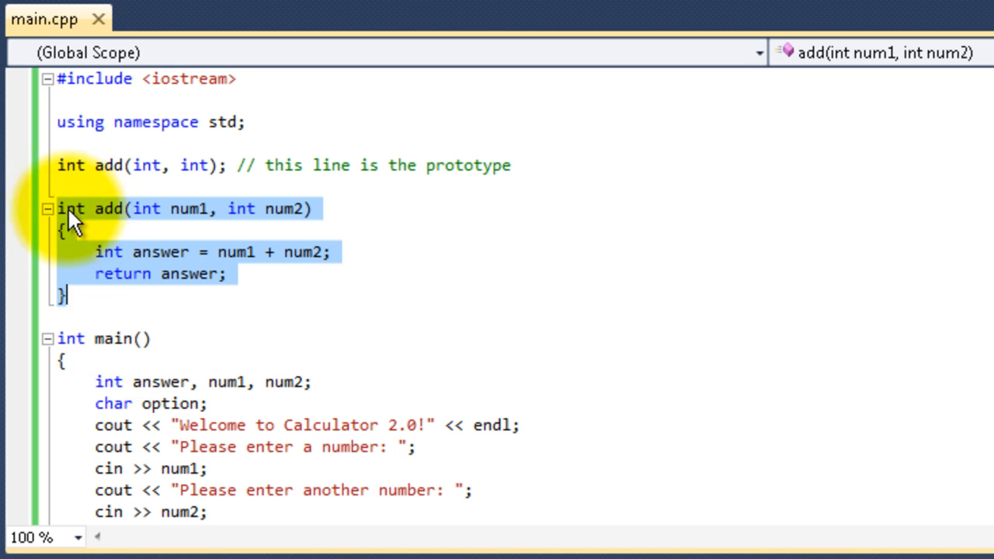
pyautogui.moveTo(137, 217)
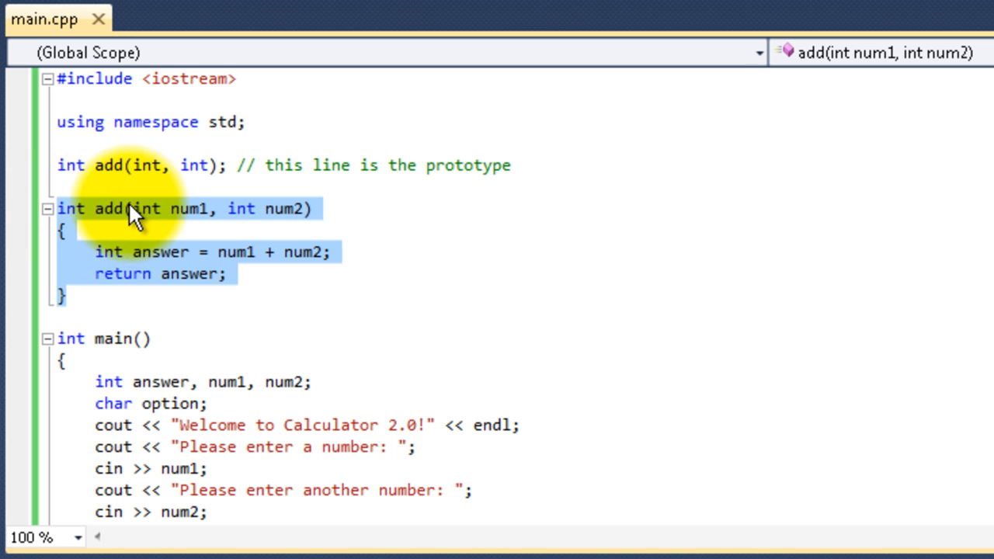
pyautogui.click(231, 208)
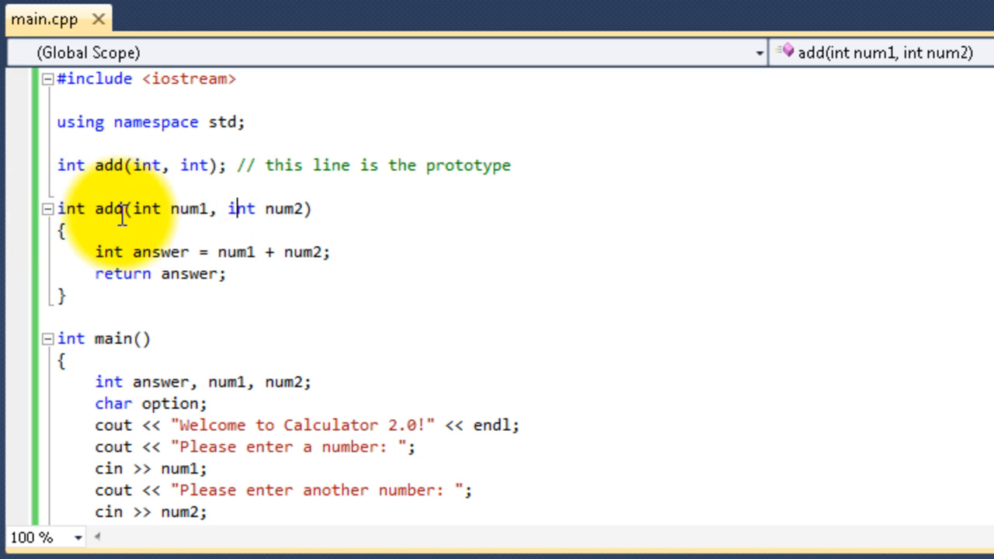
pyautogui.moveTo(134, 208); pyautogui.dragTo(311, 208)
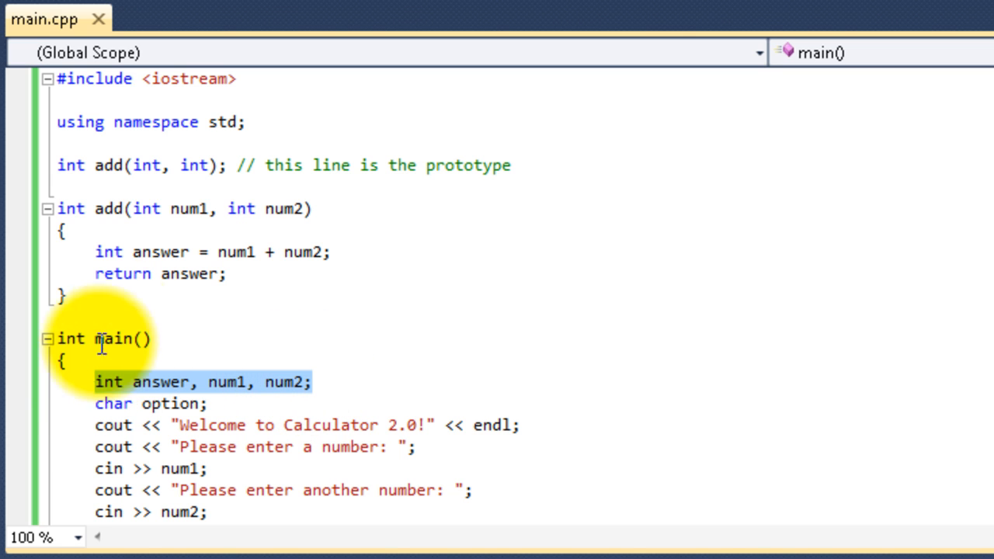
pyautogui.moveTo(156, 208)
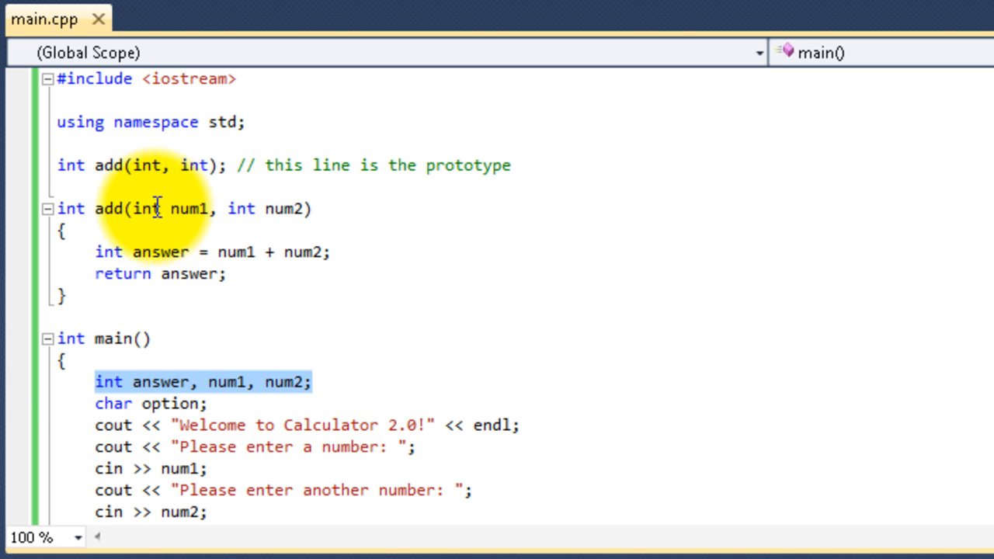
pyautogui.doubleClick(160, 252)
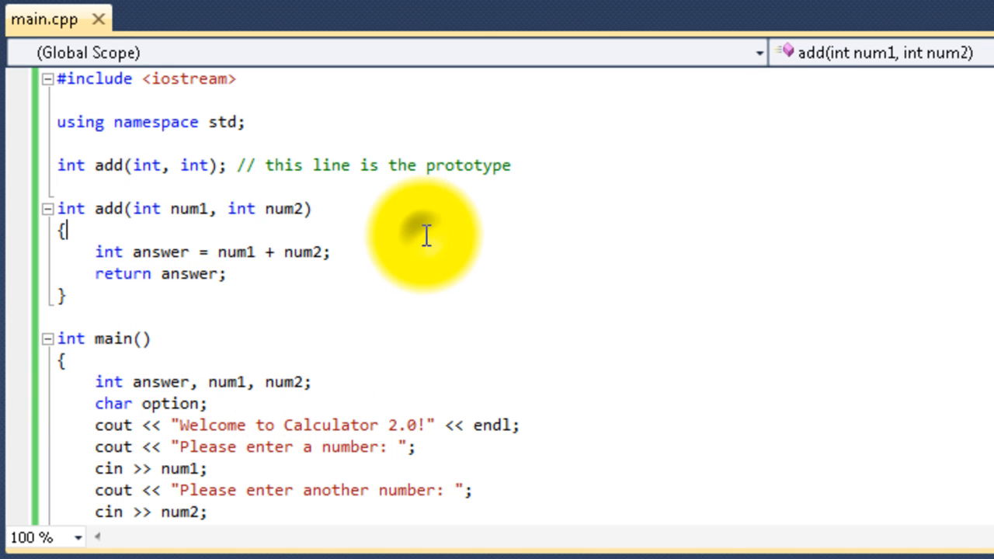
pyautogui.moveTo(81, 216)
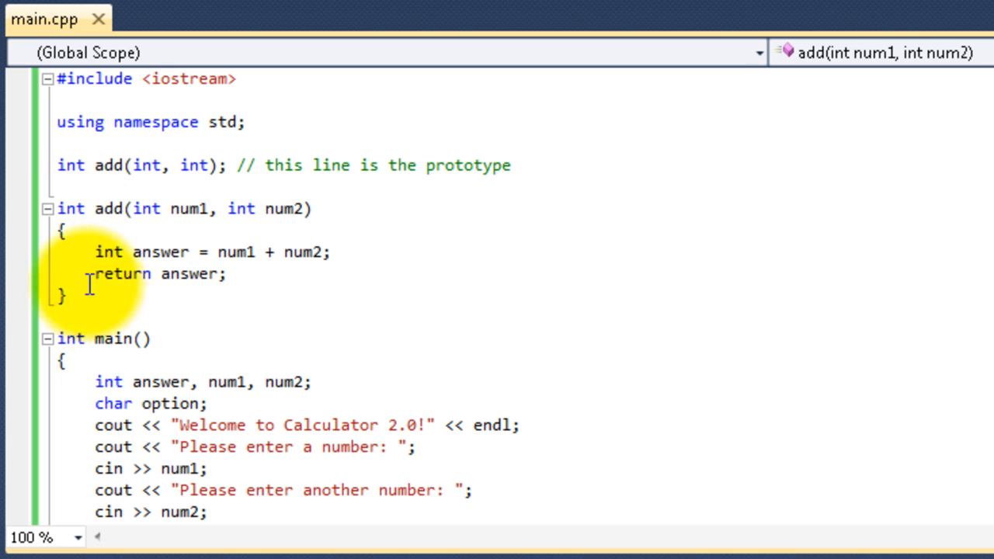
pyautogui.moveTo(95, 273); pyautogui.dragTo(225, 273)
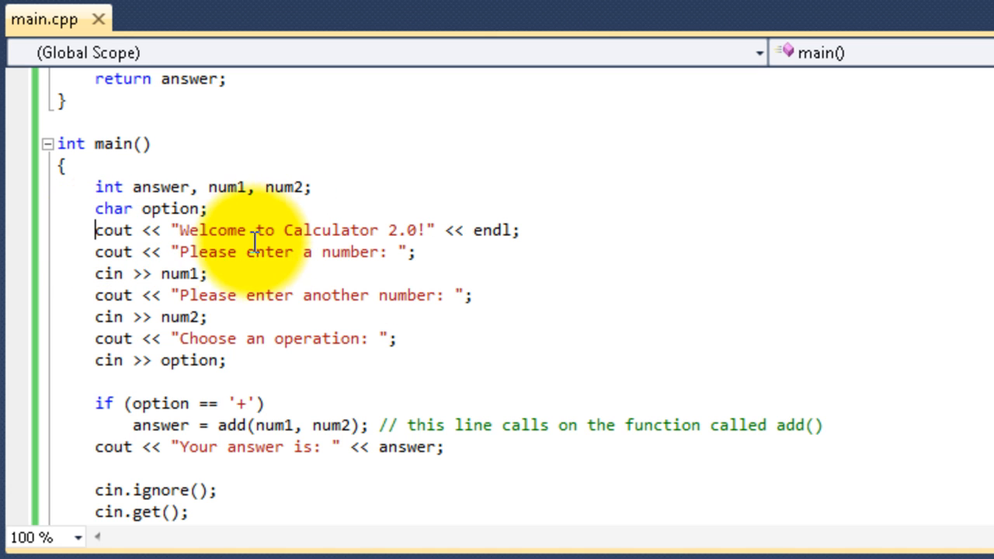
pyautogui.moveTo(177, 251); pyautogui.dragTo(403, 252)
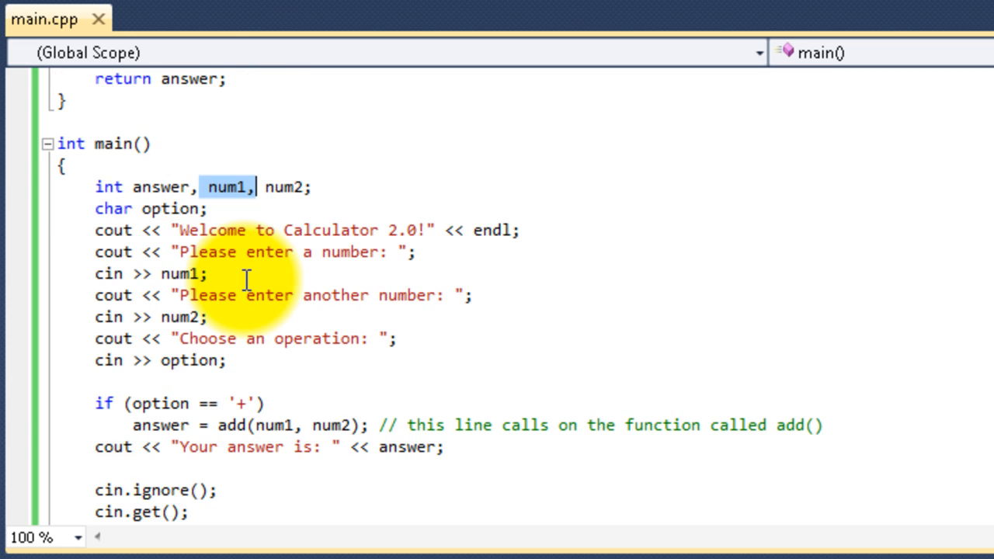
# - Complete the 'answer' variable and review num2 input and the answer assignment from add
pyautogui.scroll(-3)
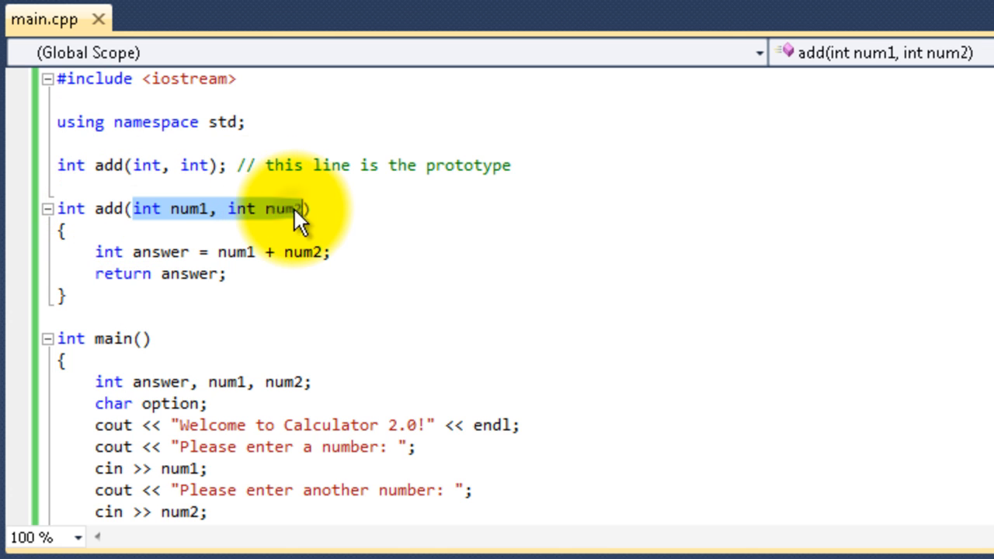
pyautogui.scroll(-3)
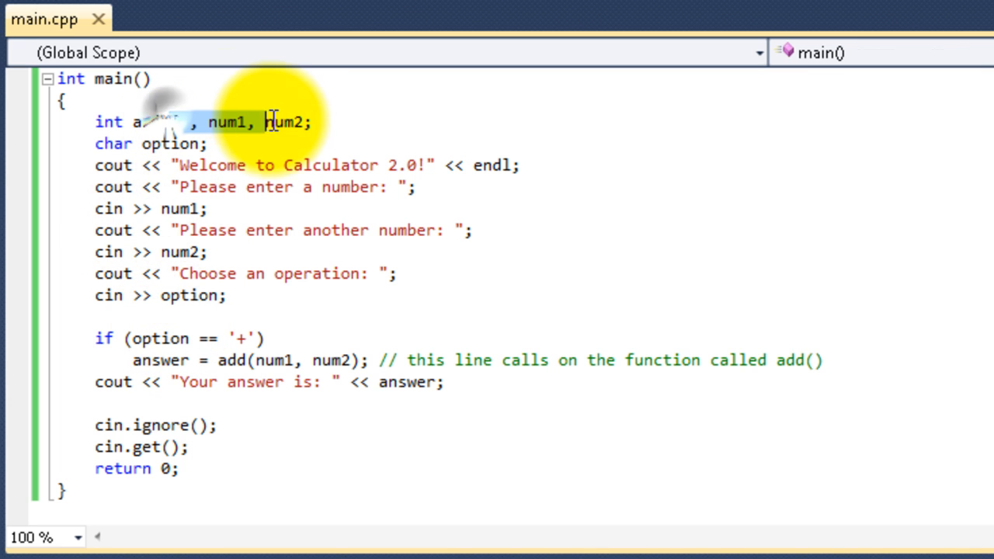
pyautogui.write('nswer')
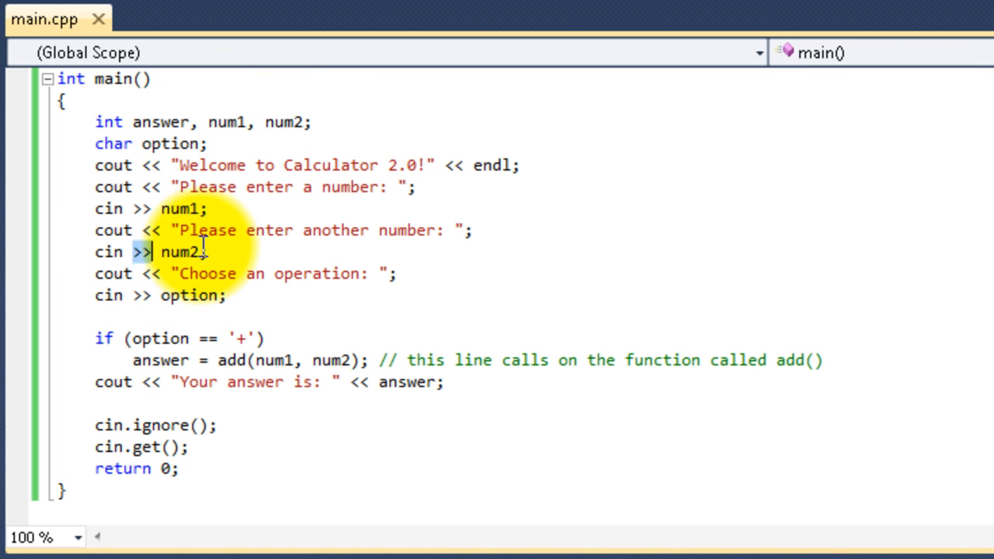
pyautogui.doubleClick(189, 295)
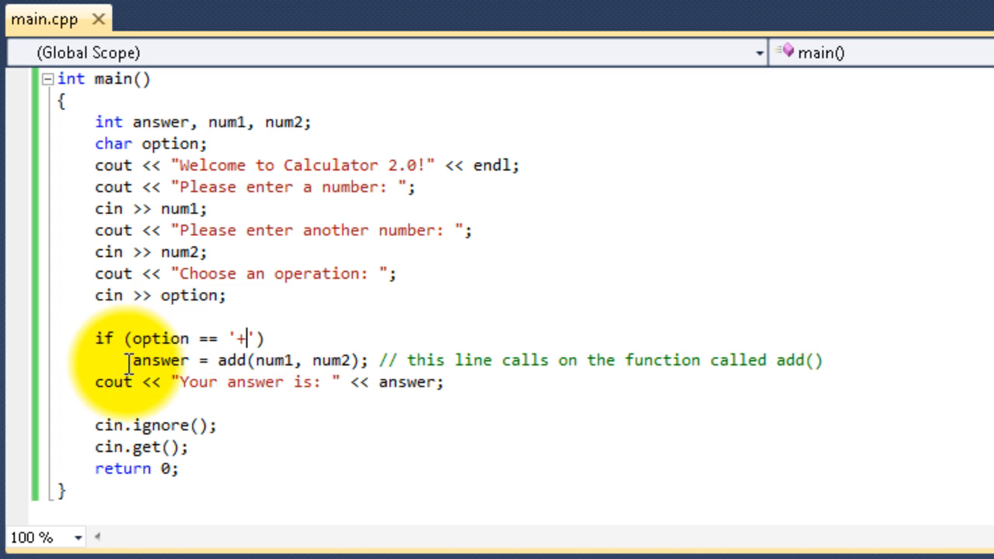
pyautogui.doubleClick(159, 360)
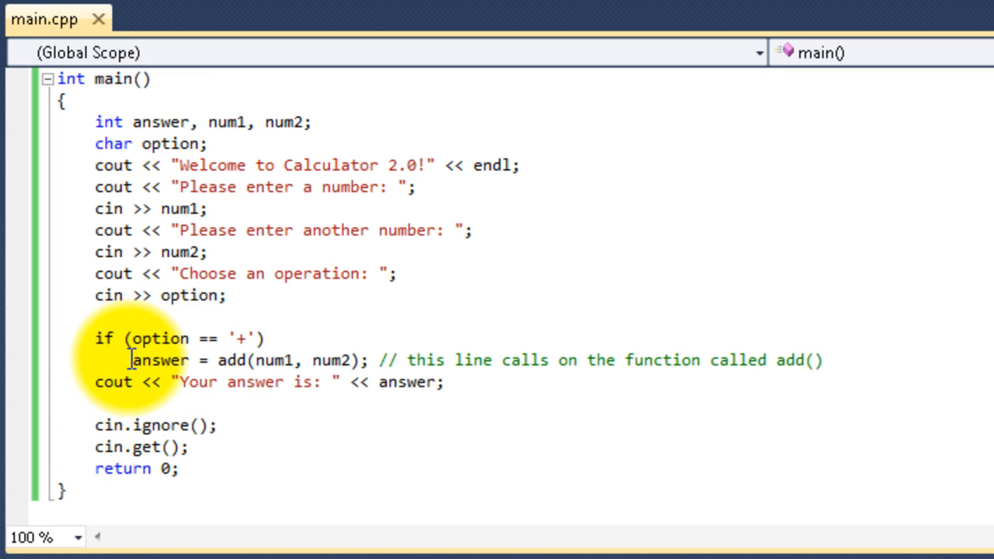
pyautogui.doubleClick(232, 360)
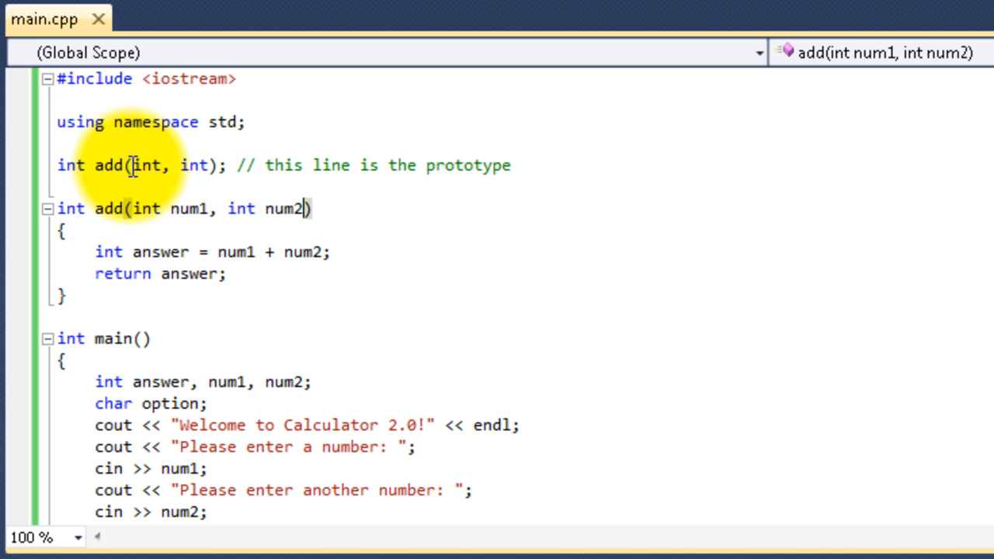
pyautogui.scroll(-3)
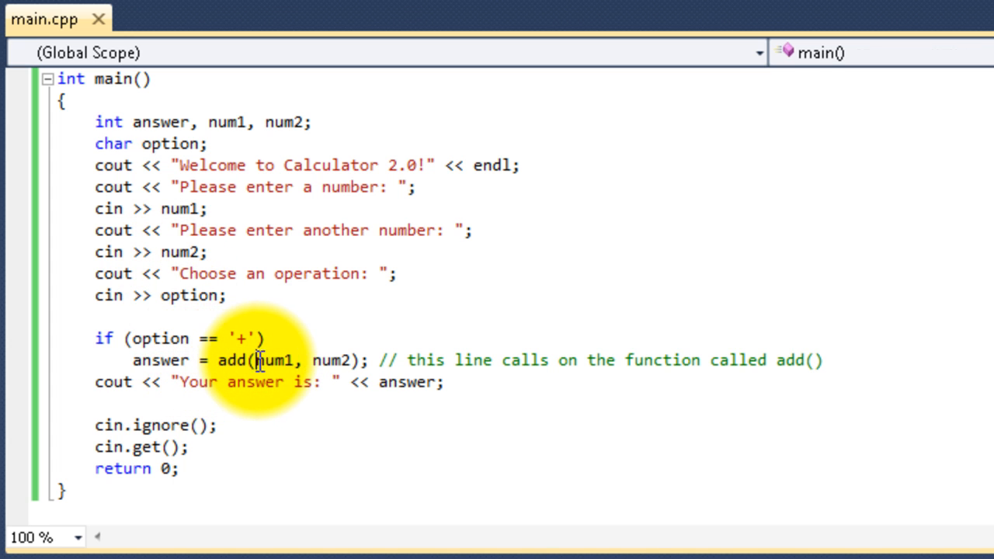
# - Finish the line answer = add(num1, num2) in main and review the call
pyautogui.moveTo(256, 360); pyautogui.dragTo(351, 361)
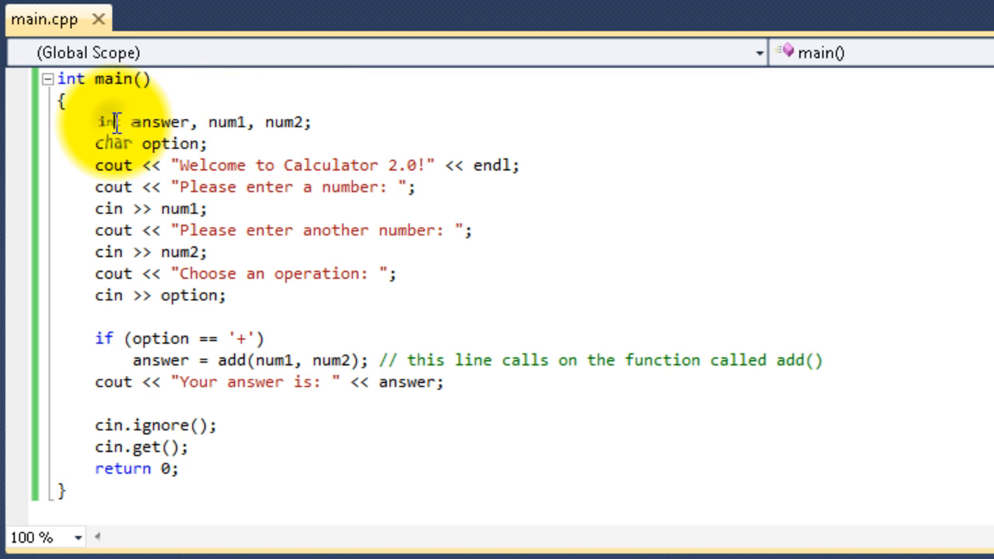
pyautogui.moveTo(210, 339)
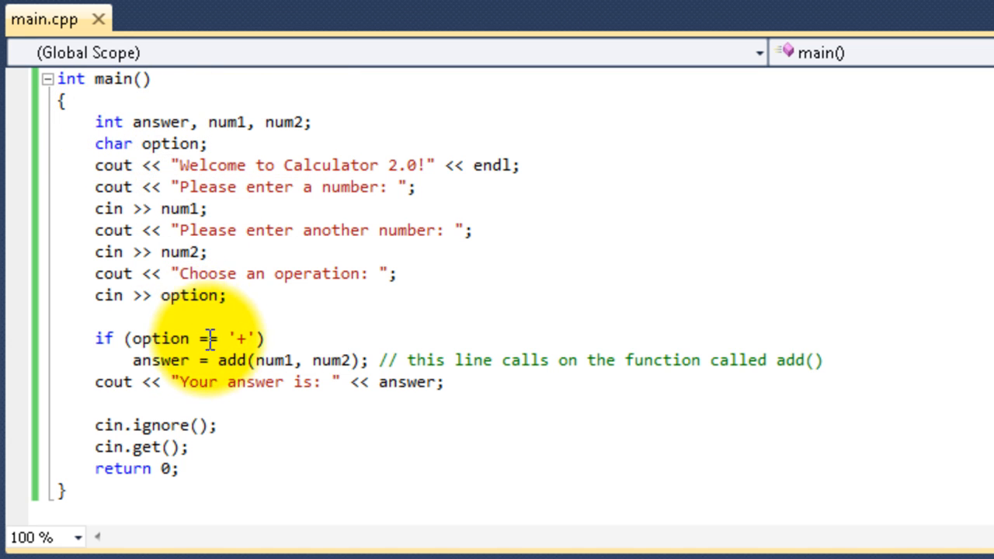
pyautogui.write('=')
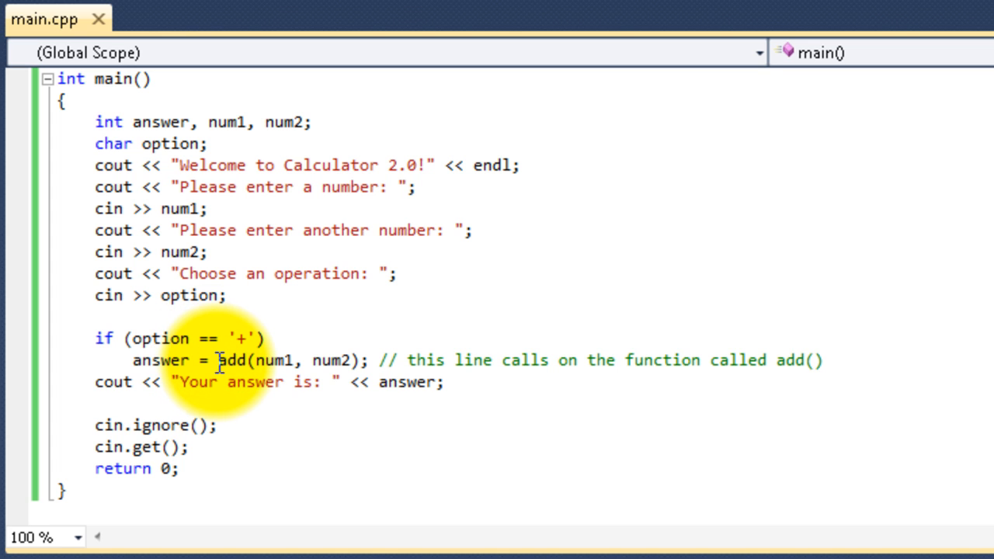
pyautogui.moveTo(221, 360); pyautogui.dragTo(354, 360)
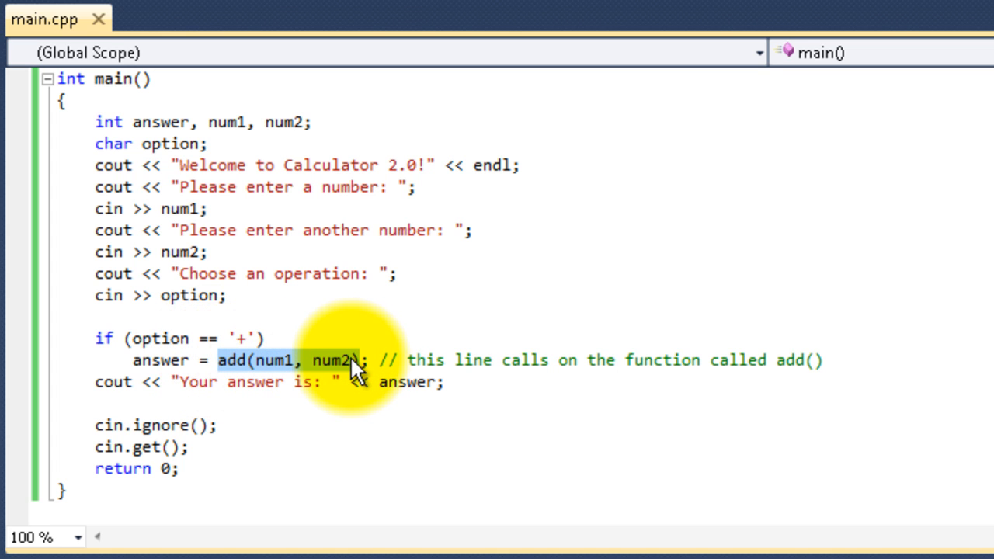
pyautogui.moveTo(272, 371)
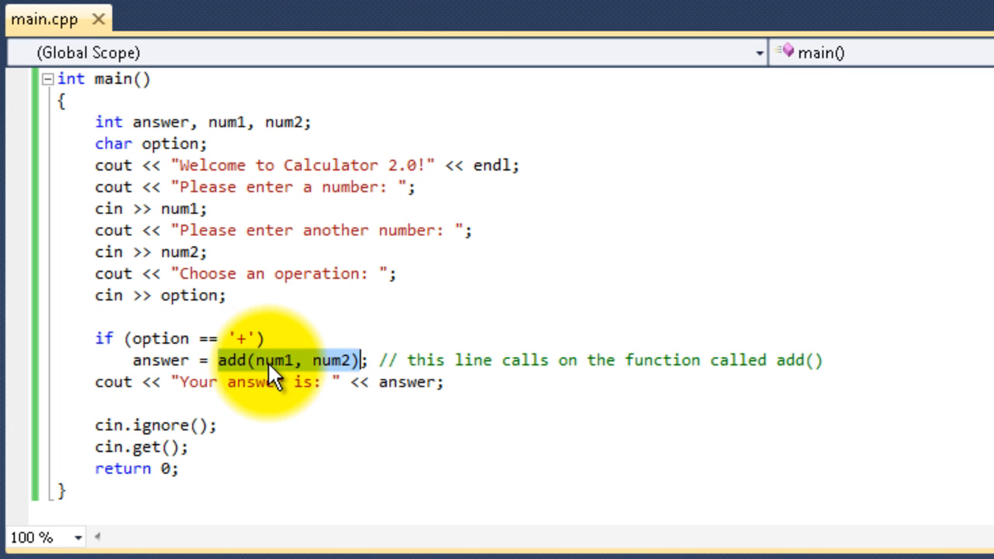
pyautogui.click(264, 360)
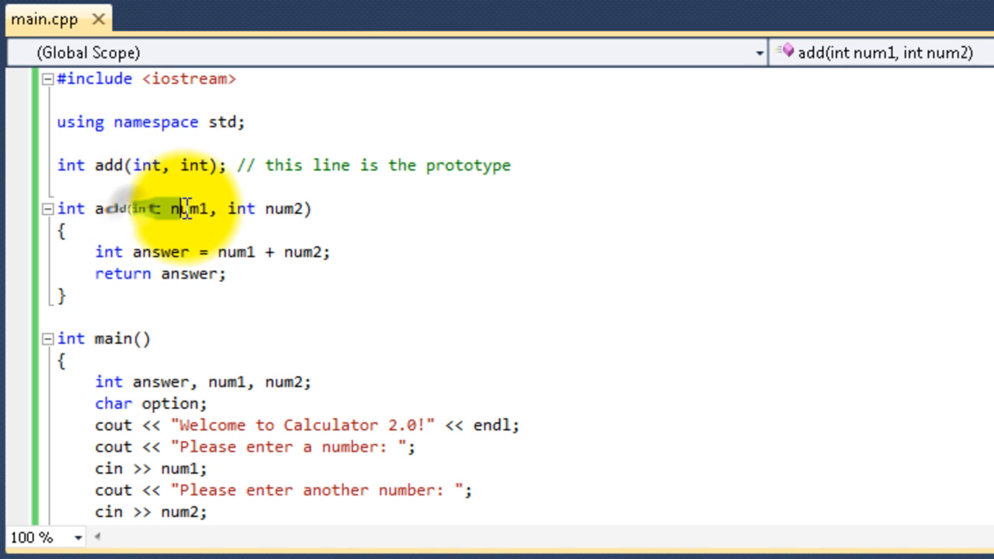
pyautogui.scroll(-3)
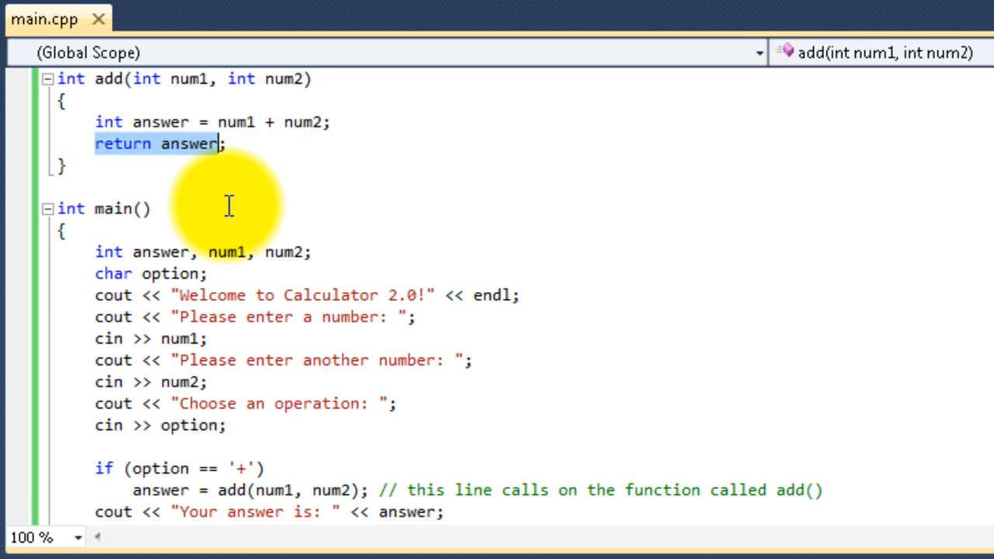
pyautogui.scroll(-3)
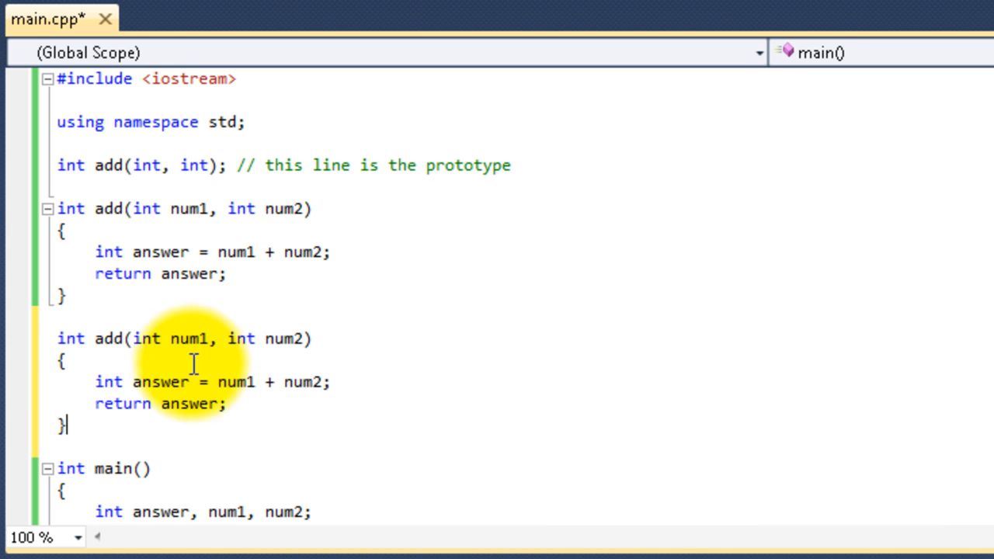
# - Rename the copied function to subtract and declare the prototype int subtract(int, int);
pyautogui.doubleClick(112, 339)
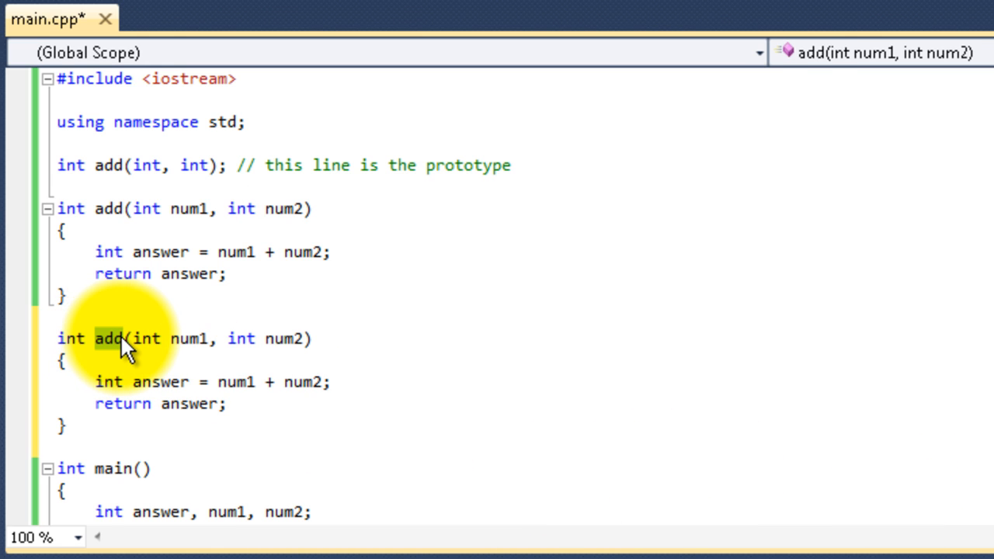
pyautogui.write('subtract')
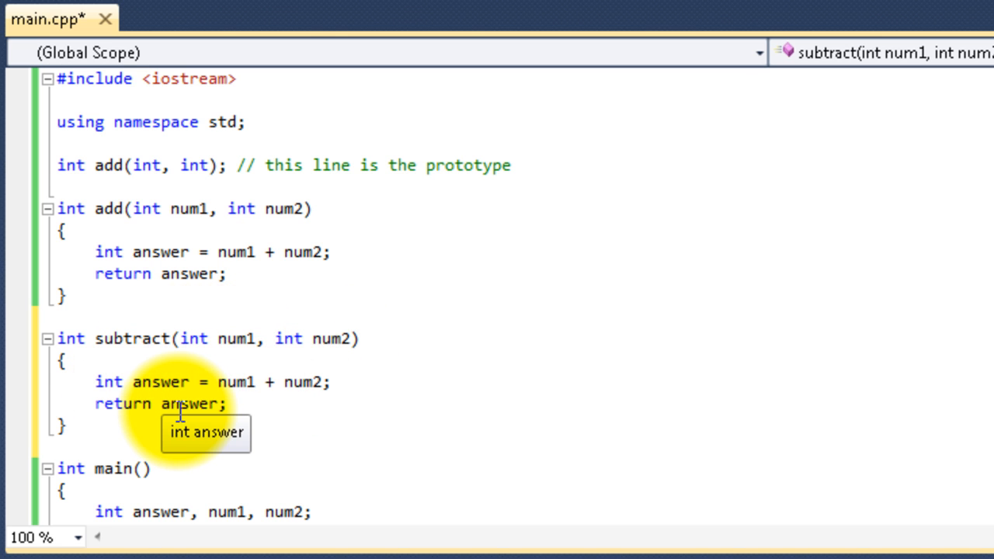
pyautogui.moveTo(142, 252)
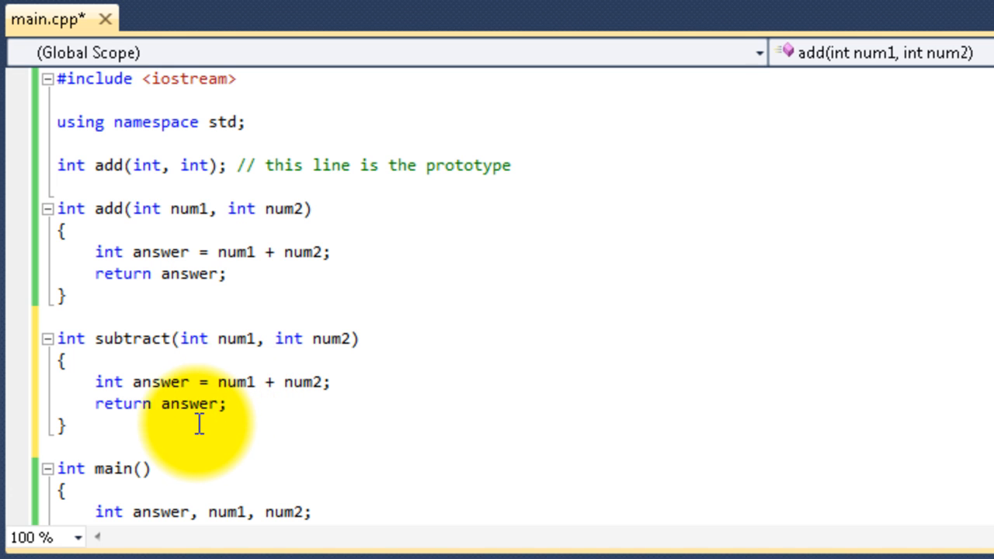
pyautogui.moveTo(155, 381)
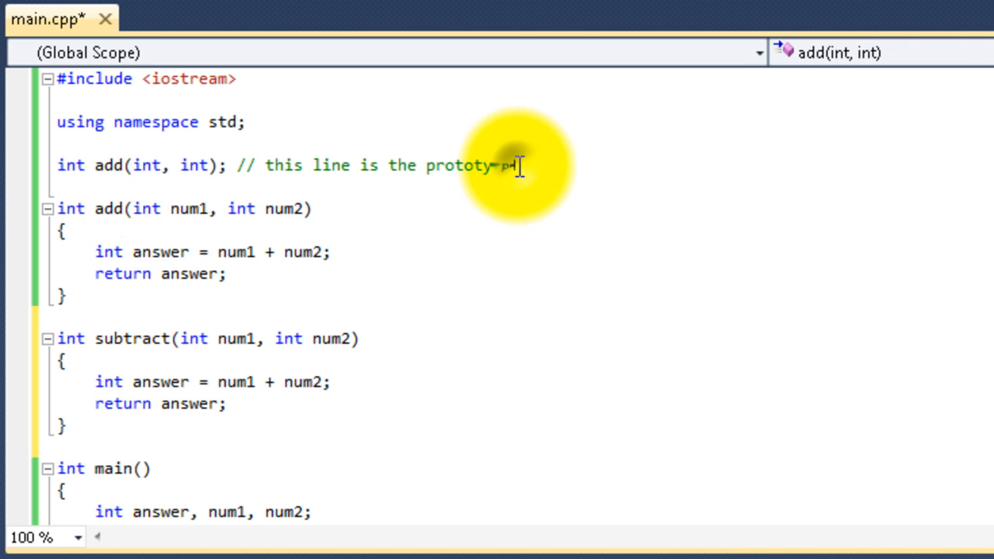
pyautogui.write('int subtract(int.')
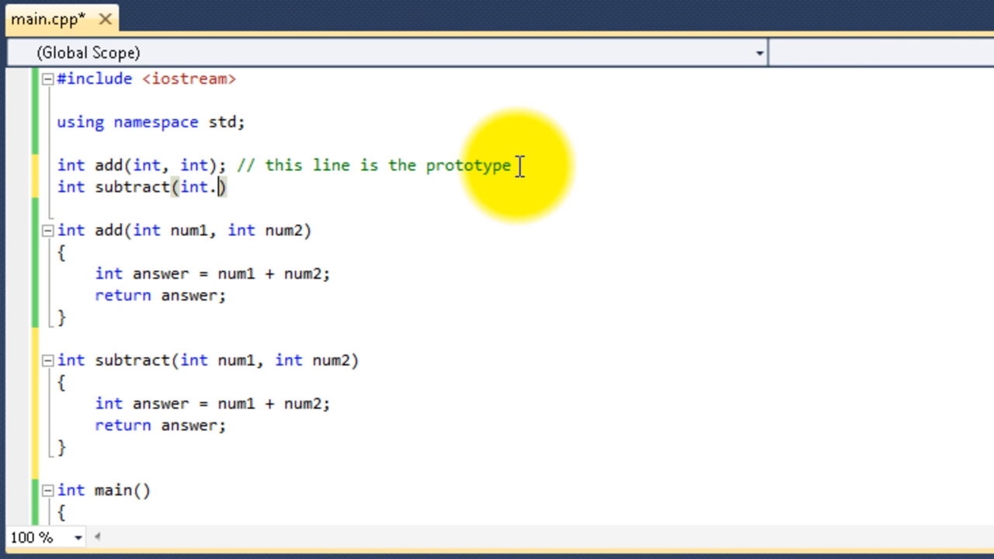
pyautogui.write(', in')
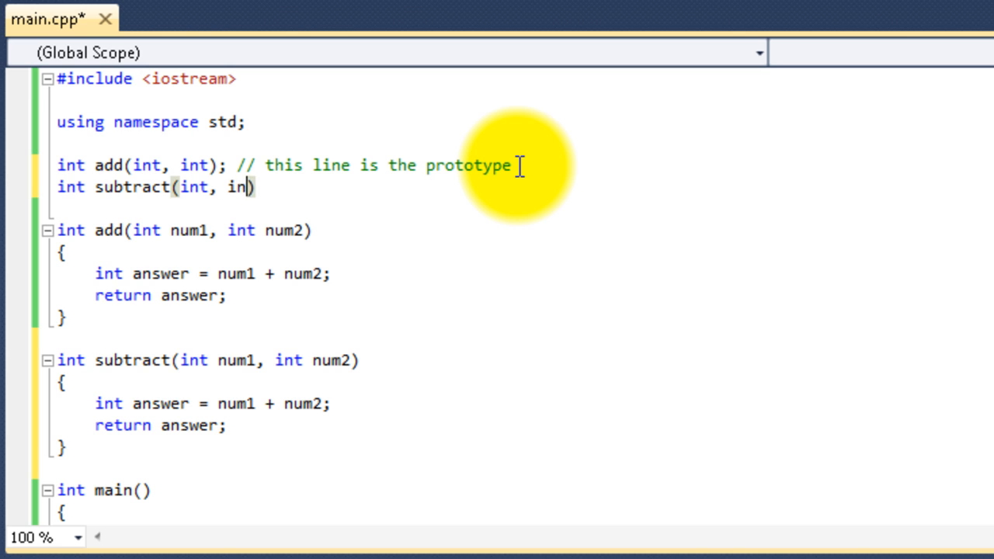
pyautogui.write('t);')
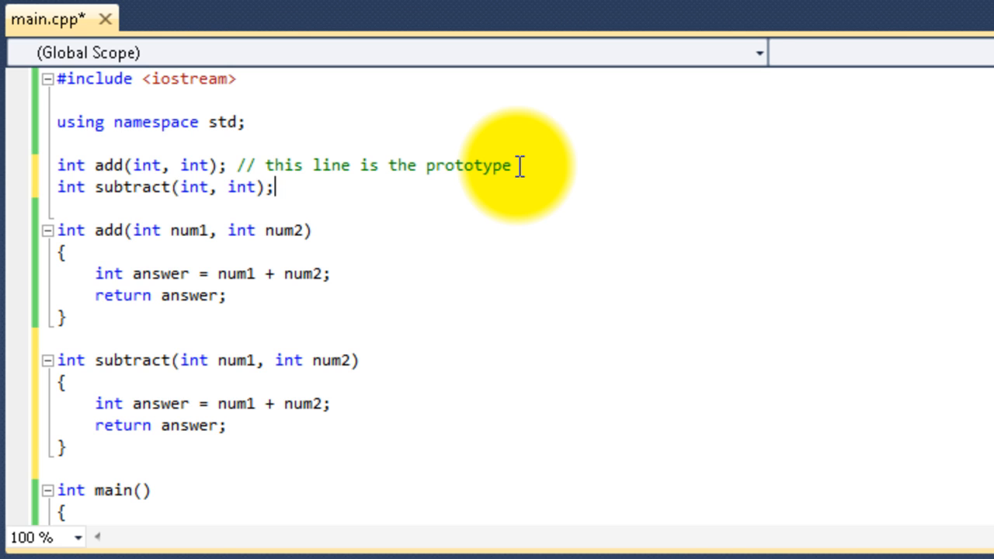
pyautogui.click(117, 230)
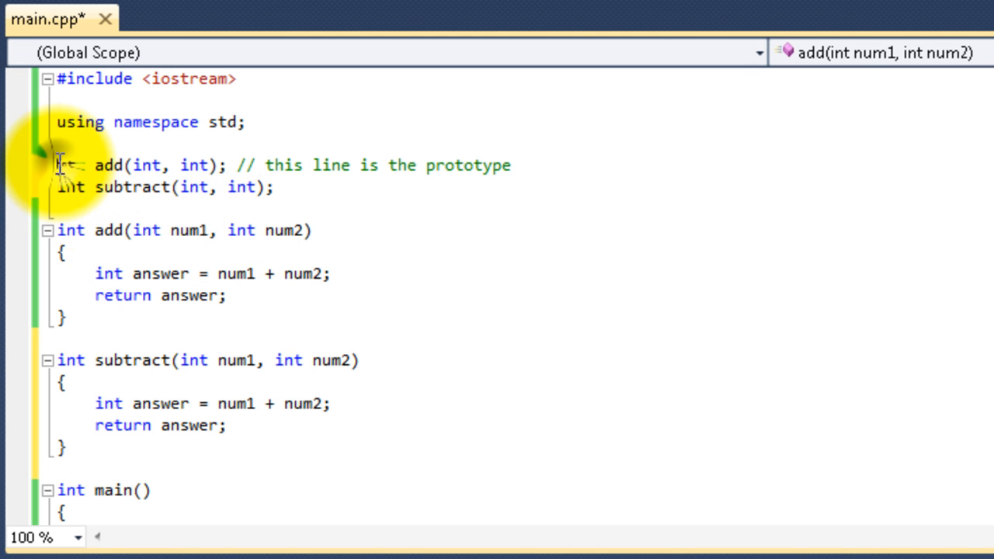
# - Wrap the selected function code in /* and */ block comment markers
pyautogui.moveTo(56, 165); pyautogui.dragTo(512, 165)
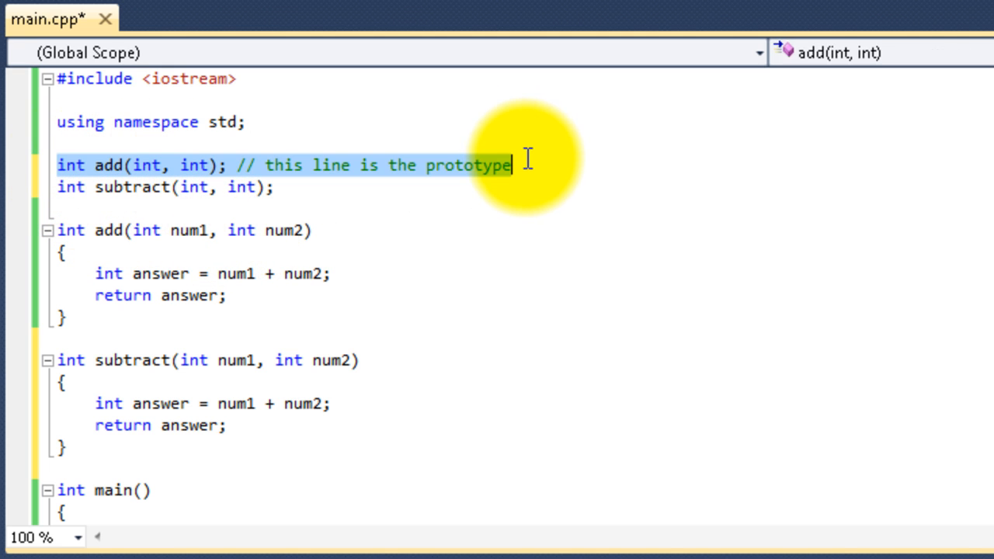
pyautogui.moveTo(438, 203)
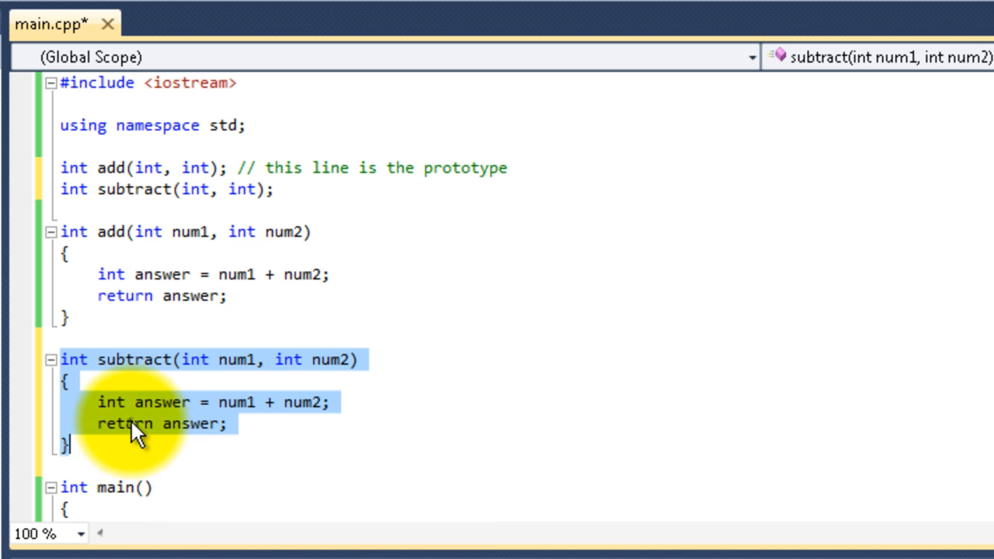
pyautogui.write('/*')
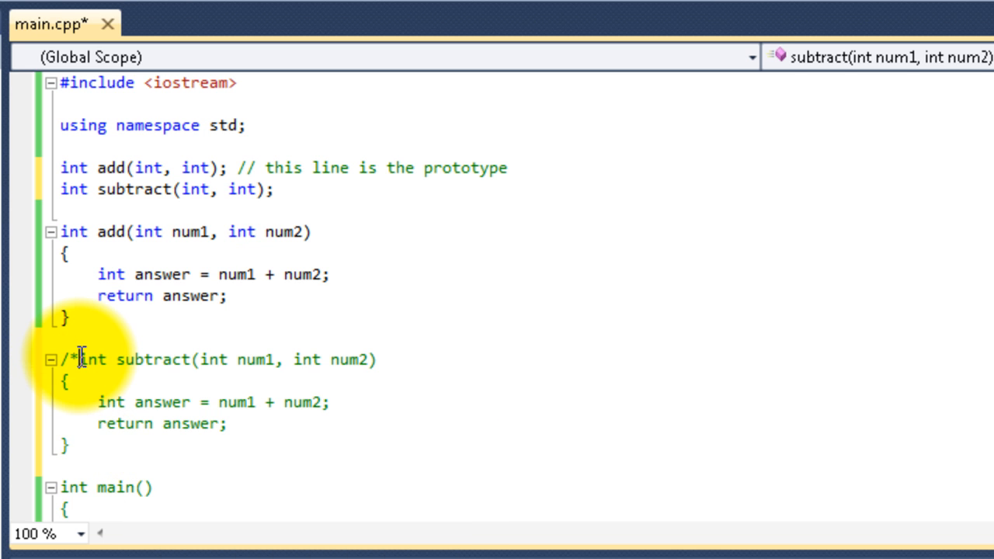
pyautogui.write('*/')
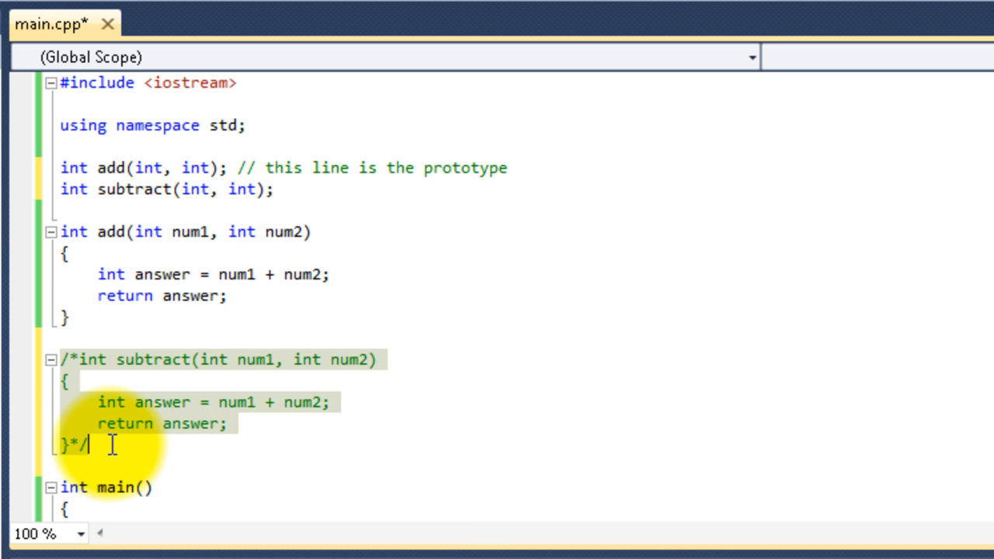
pyautogui.click(112, 444)
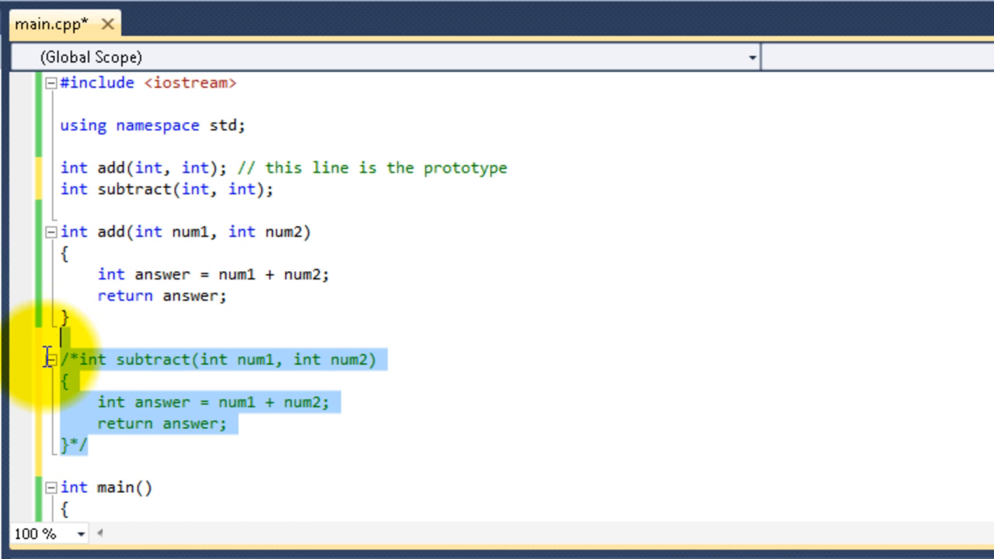
pyautogui.scroll(-3)
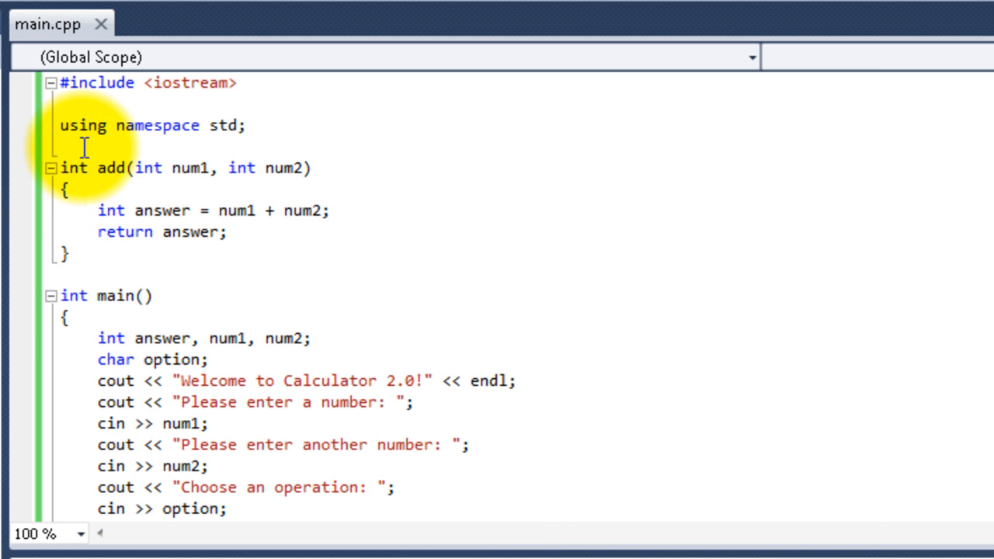
pyautogui.moveTo(143, 180)
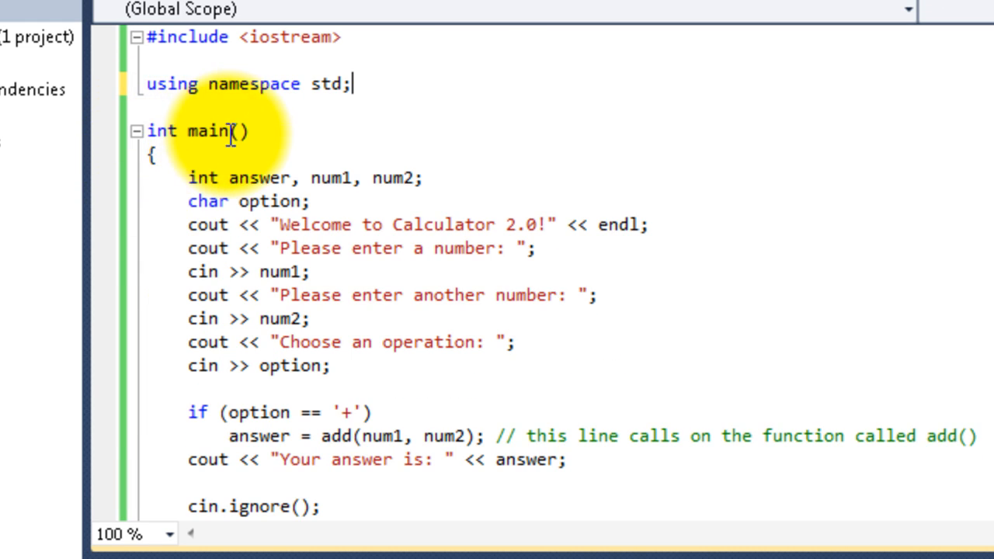
# - Build and run, confirming Yes in the 'project is out of date' dialog
pyautogui.scroll(-3)
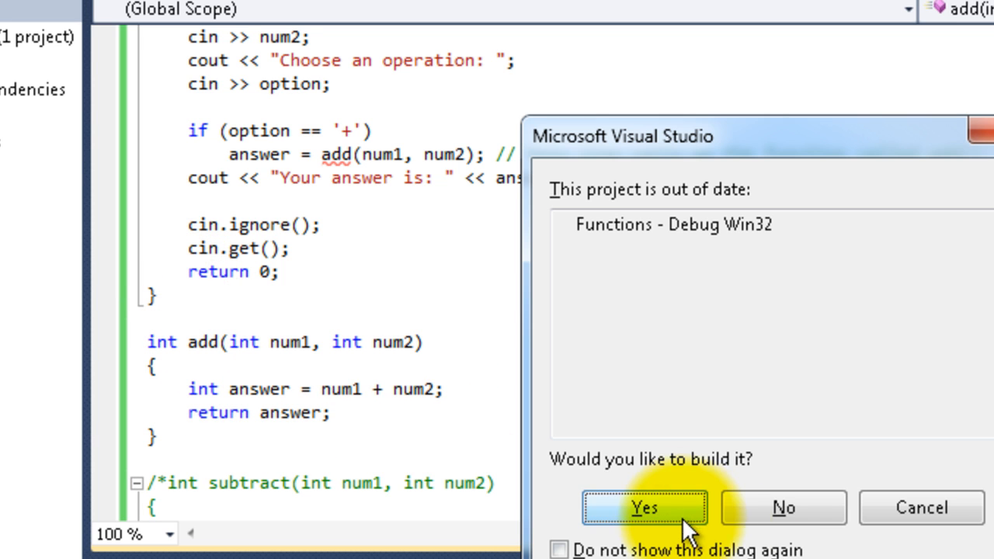
pyautogui.click(643, 506)
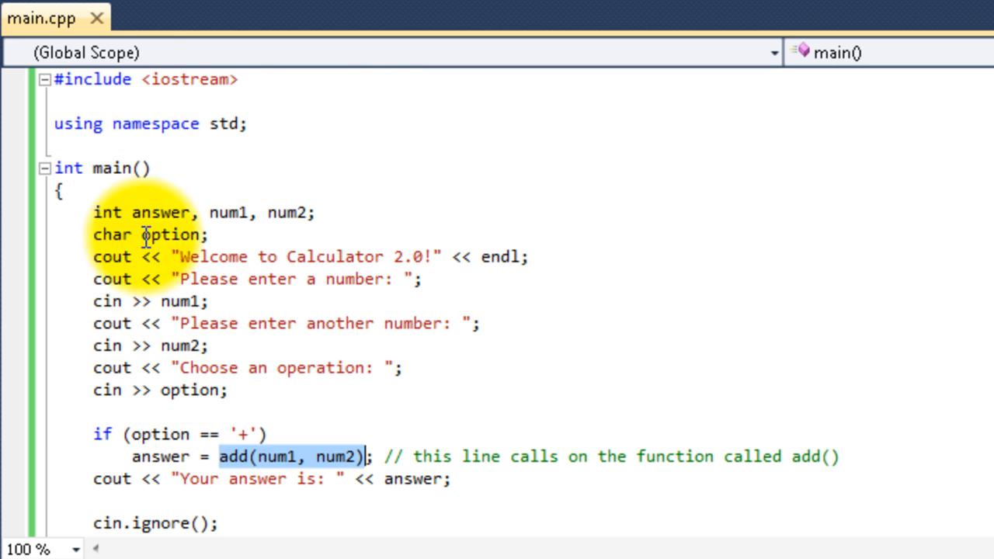
pyautogui.scroll(-3)
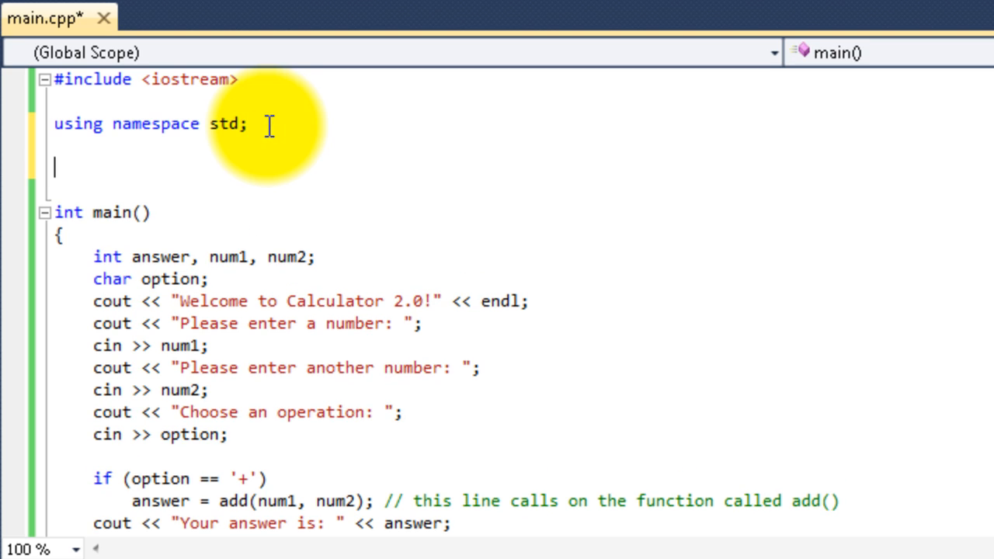
# - Write the prototype int add(int, int); above main, then build and test an addition with '+'
pyautogui.write('int add()')
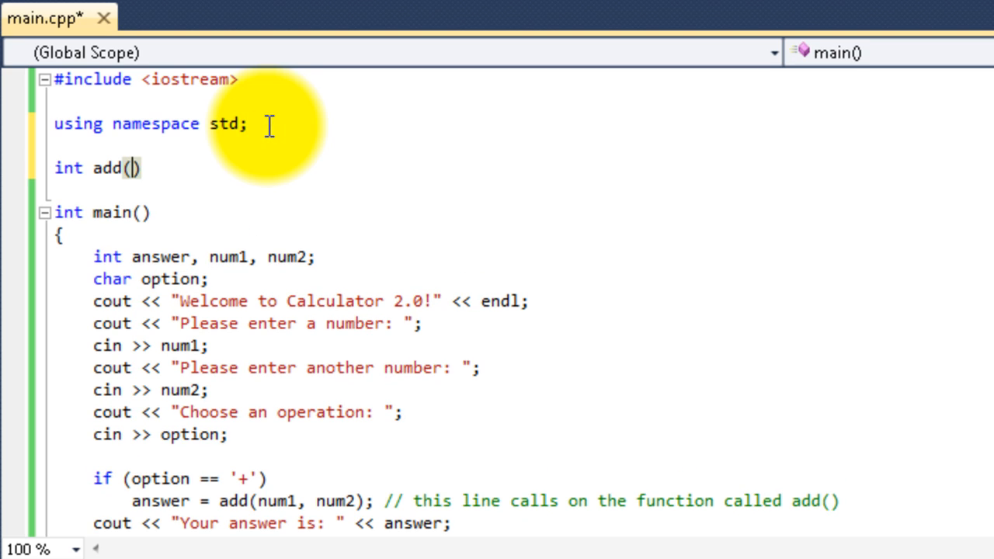
pyautogui.write('int, int')
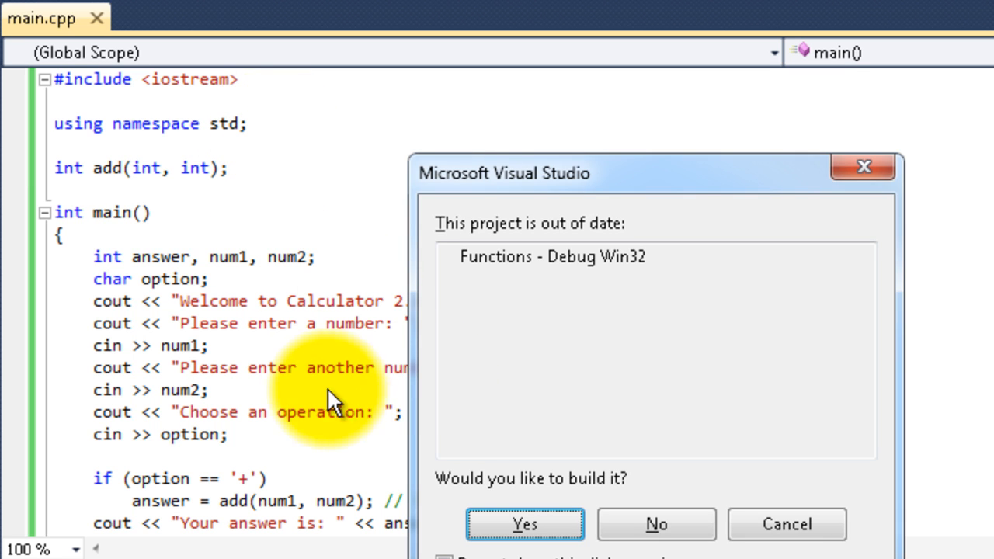
pyautogui.click(655, 525)
pyautogui.write('6')
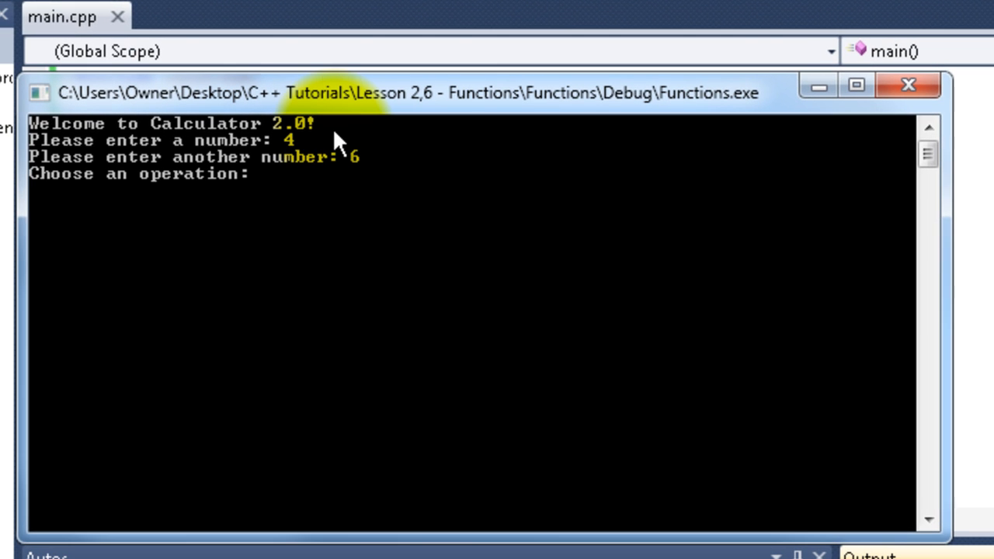
pyautogui.write('+')
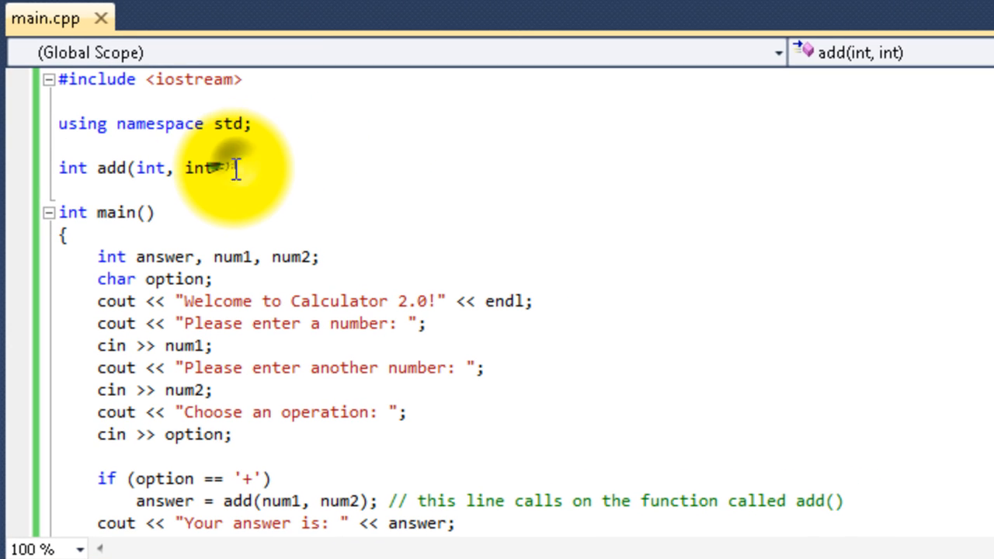
pyautogui.scroll(-3)
pyautogui.write(';')
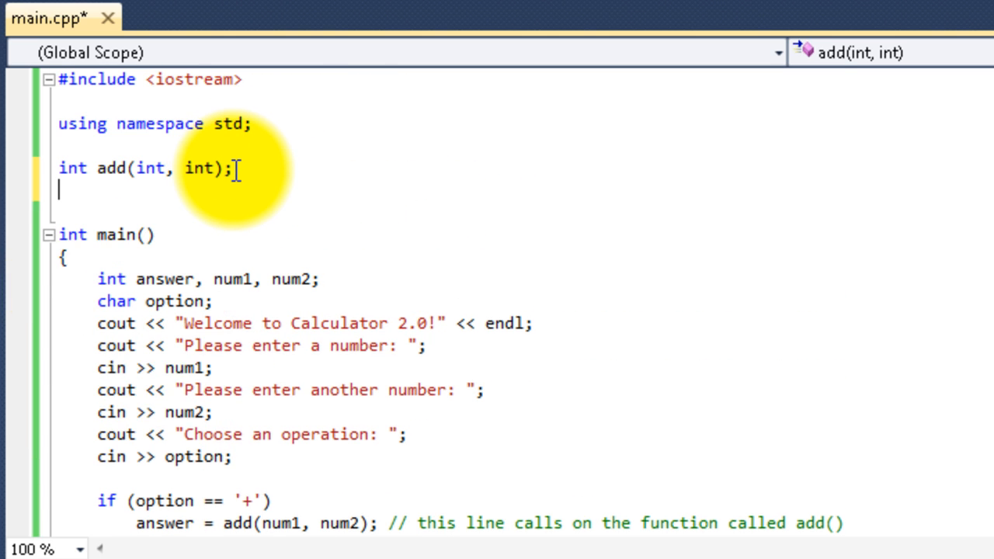
# - Scroll through the pasted add and subtract definitions above main
pyautogui.scroll(-3)
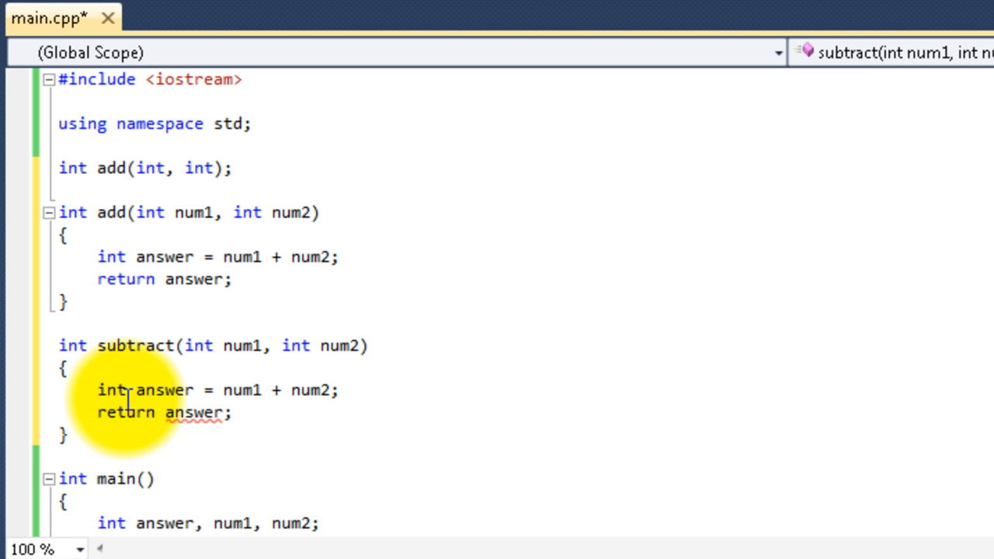
pyautogui.scroll(-3)
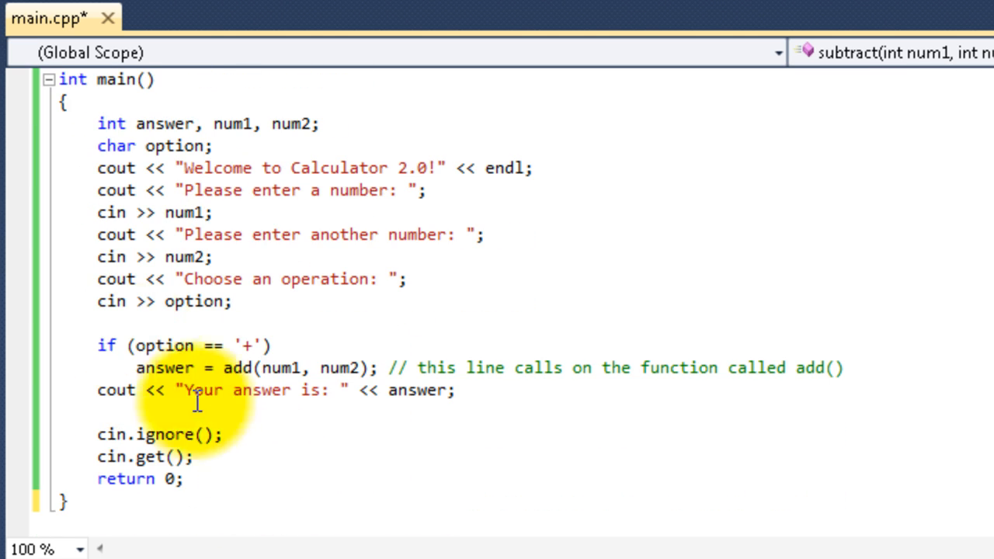
# - Duplicate the '+' if-statement into else-if branches calling subtract, with the '*' branch calling mult
pyautogui.moveTo(198, 390); pyautogui.dragTo(842, 367)
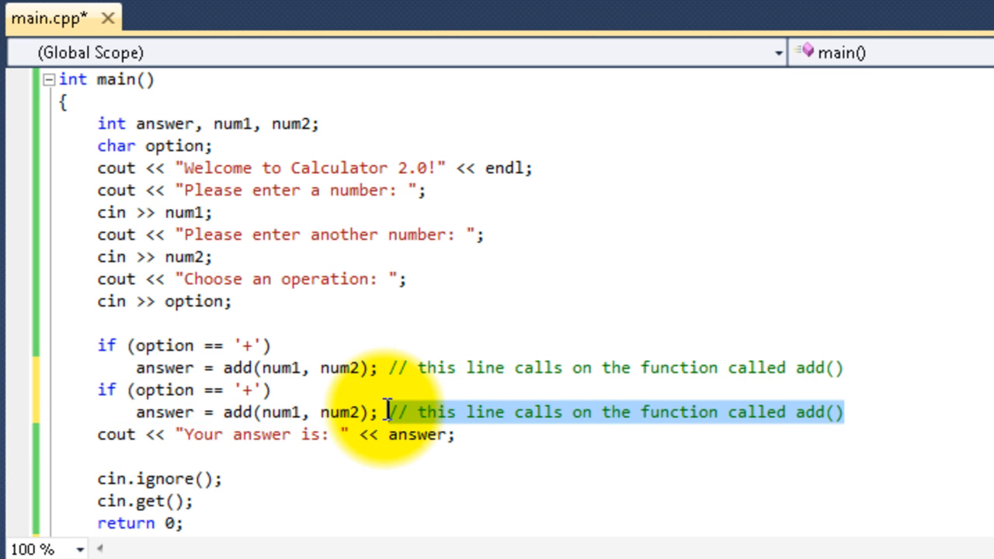
pyautogui.press('Delete')
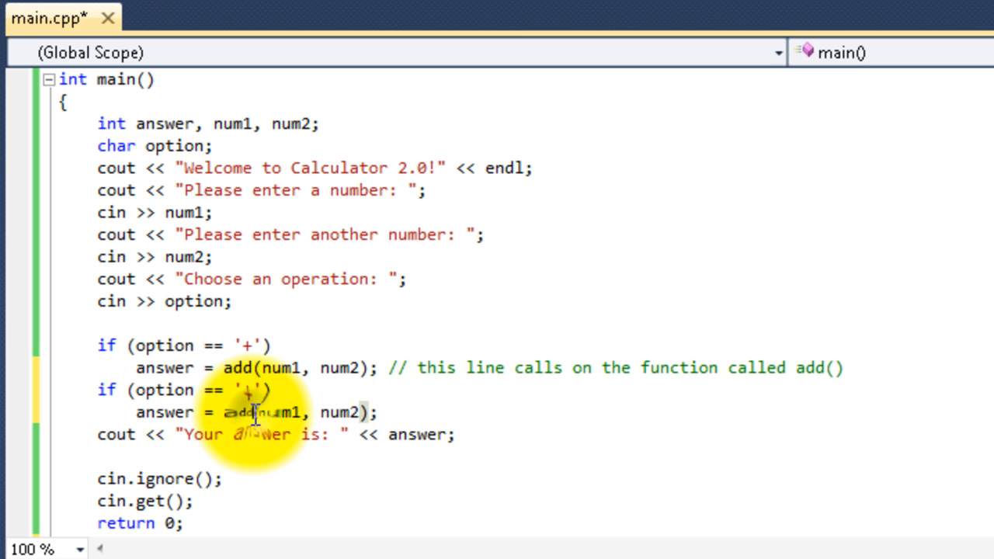
pyautogui.write('subtract')
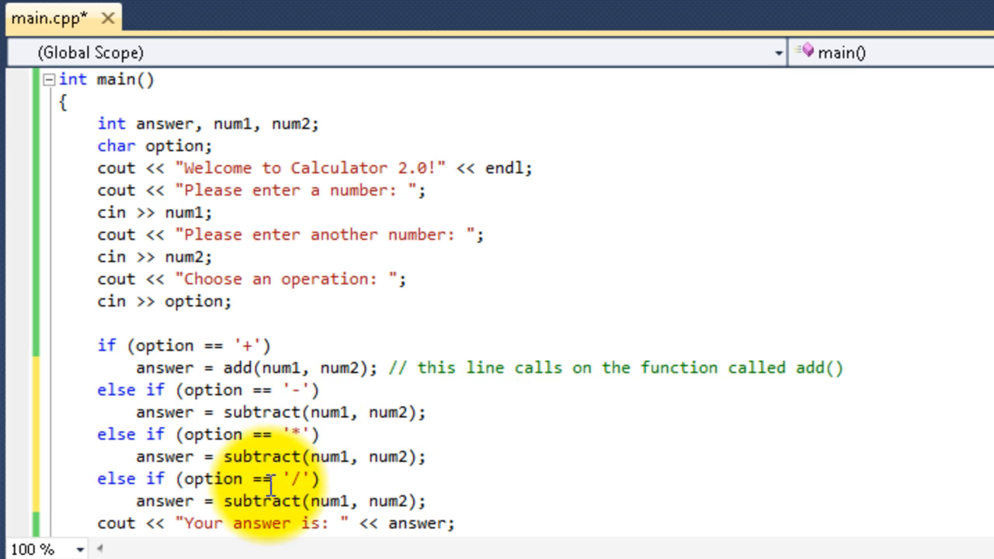
pyautogui.doubleClick(264, 457)
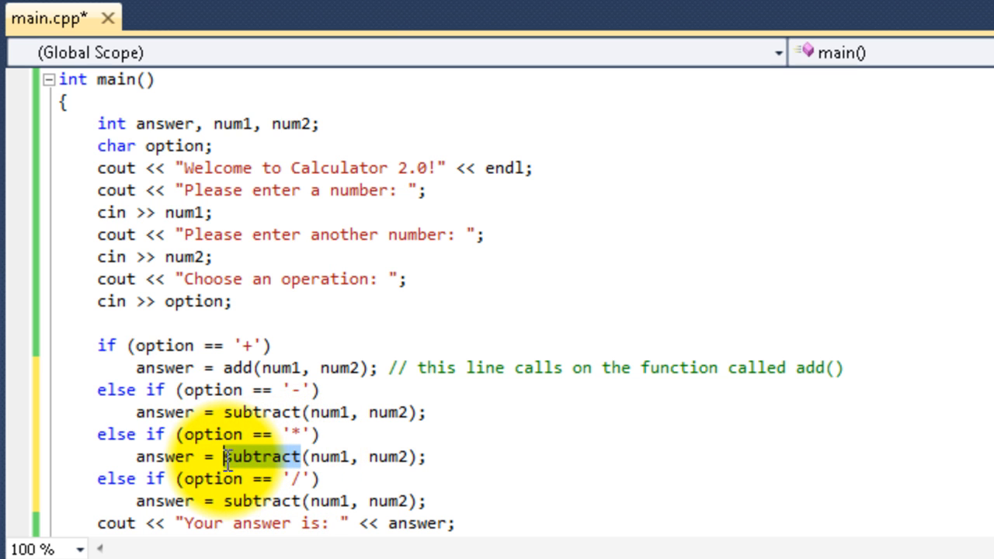
pyautogui.write('mult')
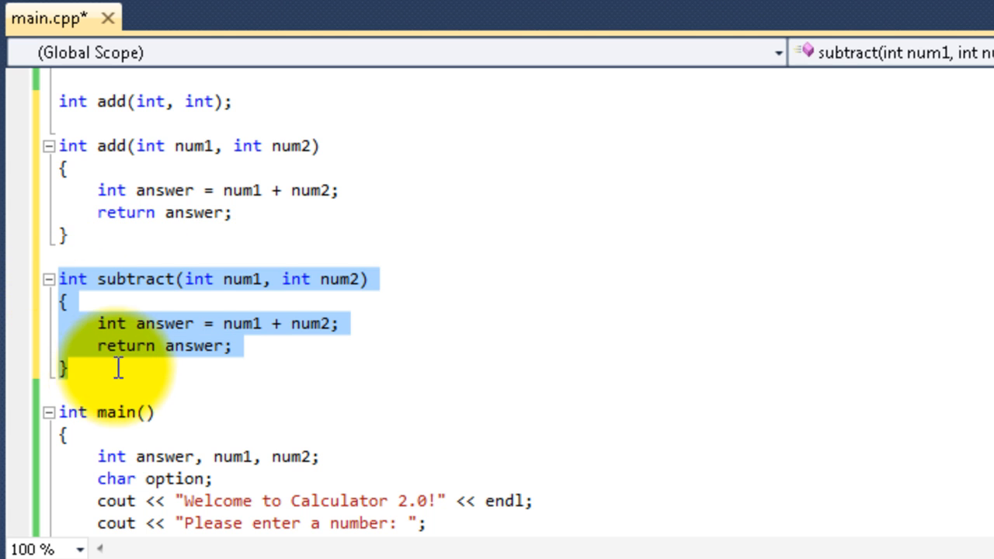
# - Paste copies of subtract and change their operators to * and / for mult and a dividing function
pyautogui.press('ctrl+v')
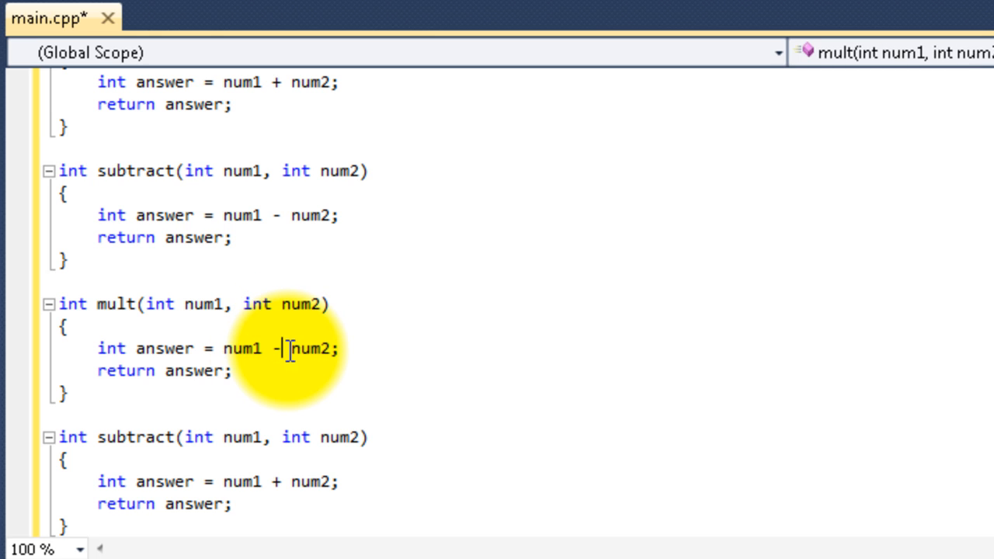
pyautogui.write('*')
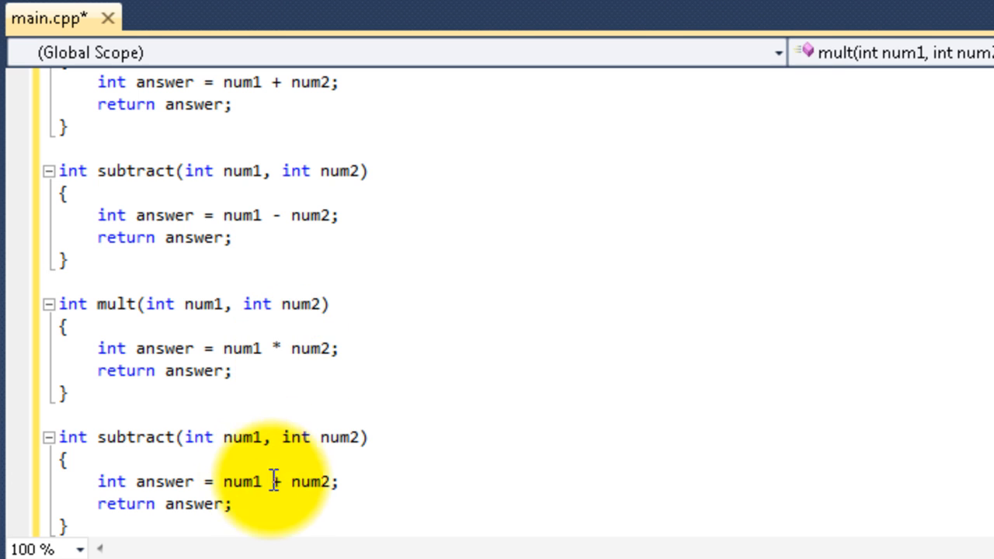
pyautogui.write('/')
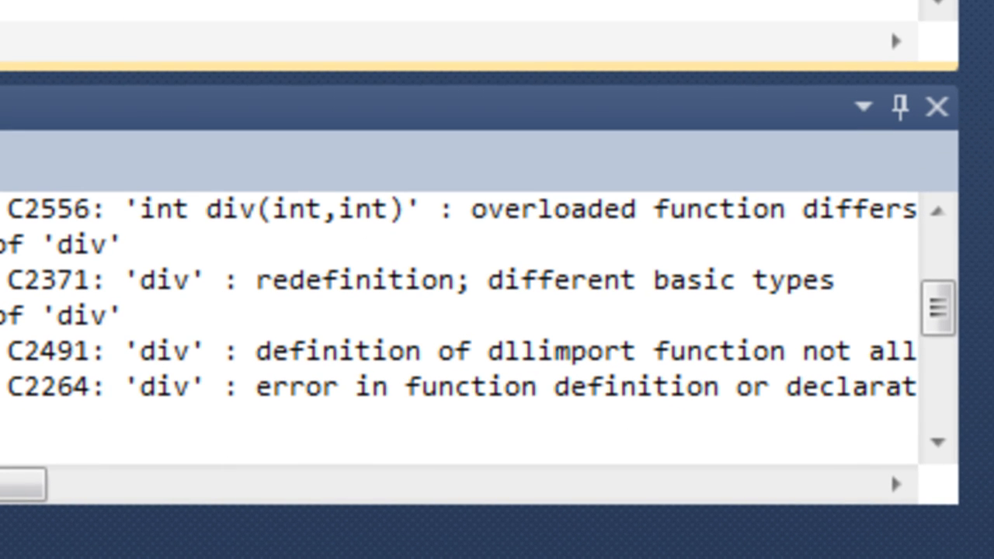
# - Rename the dividing function from div to division to clear the C2371 redefinition errors
pyautogui.moveTo(31, 484); pyautogui.dragTo(217, 484)
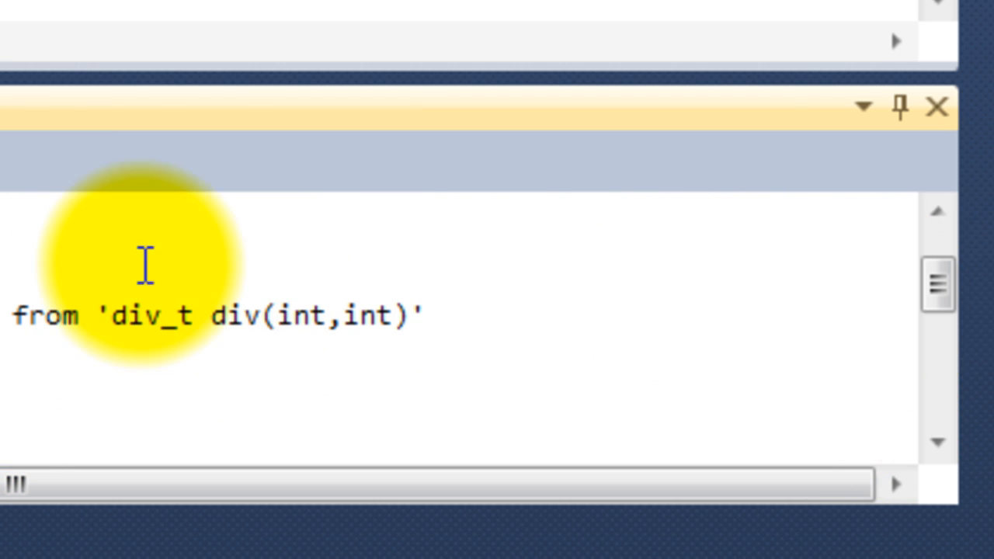
pyautogui.moveTo(303, 314)
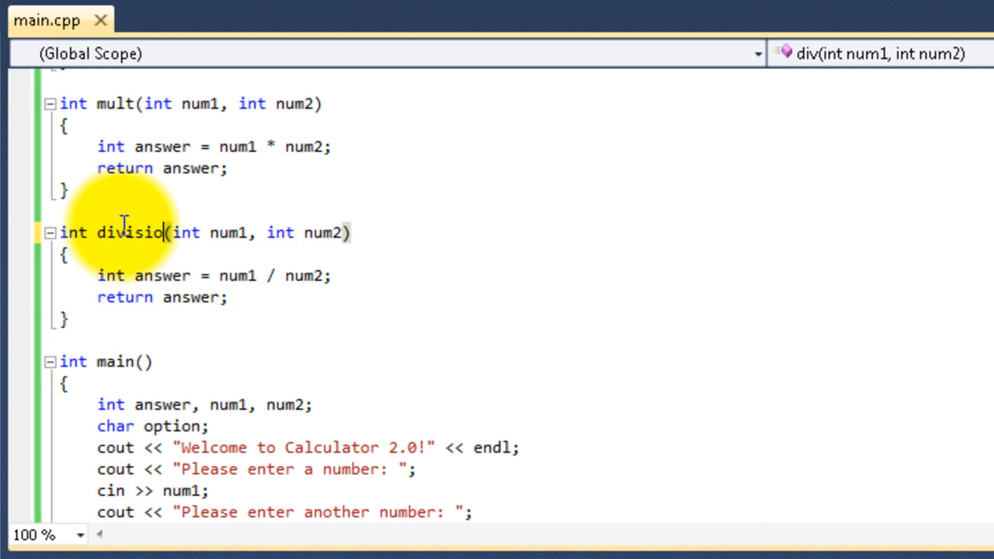
pyautogui.scroll(-3)
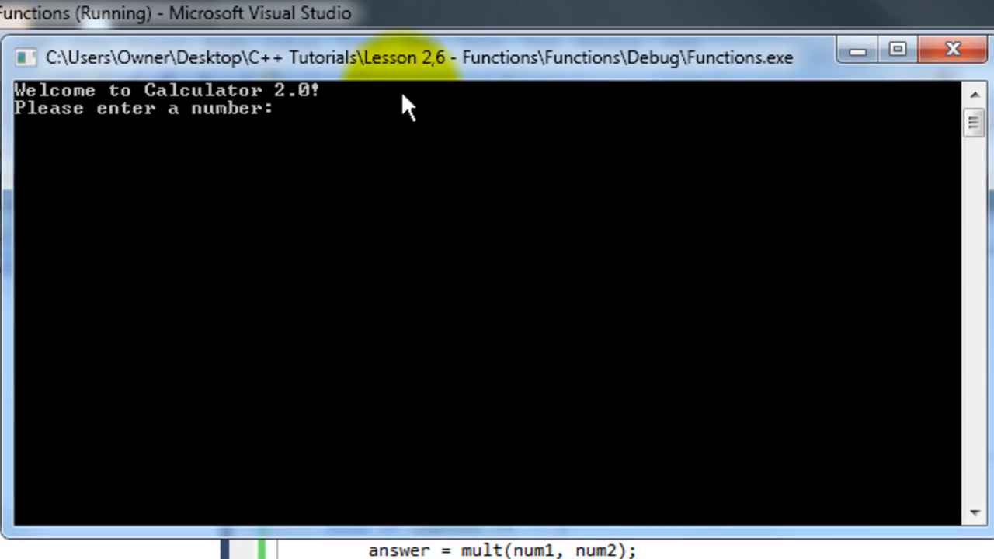
# - Test-run the calculator entering 6, close the console and redo the undone edit
pyautogui.write('6')
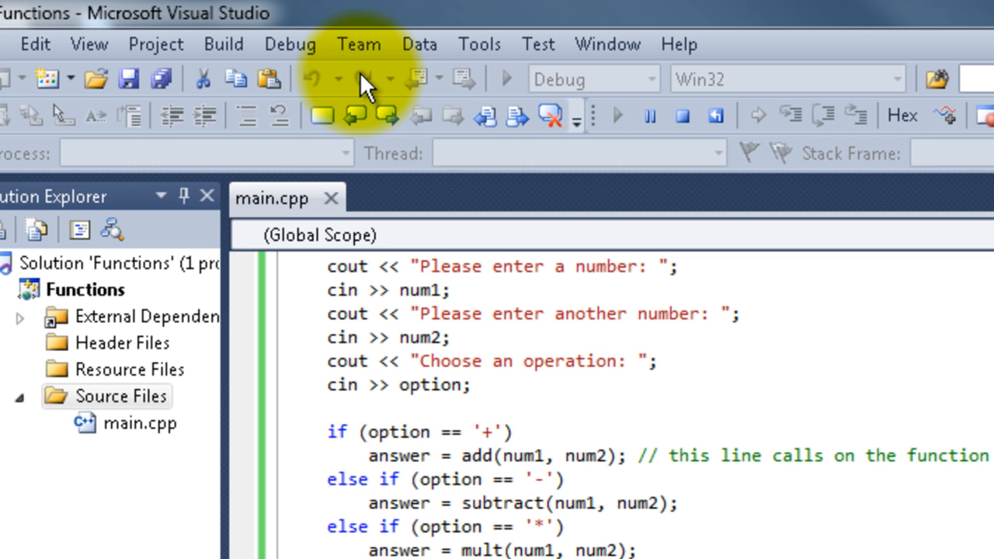
pyautogui.click(506, 78)
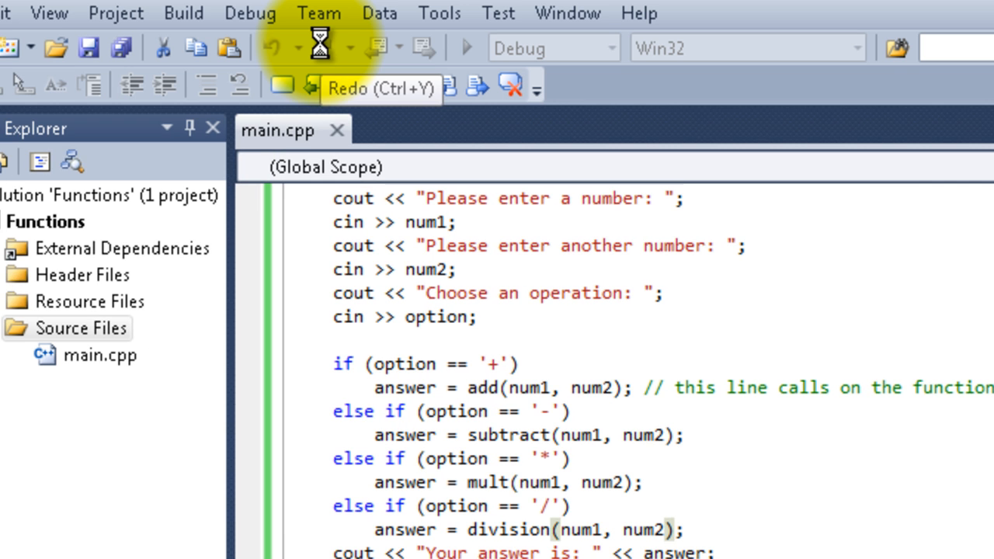
pyautogui.click(466, 46)
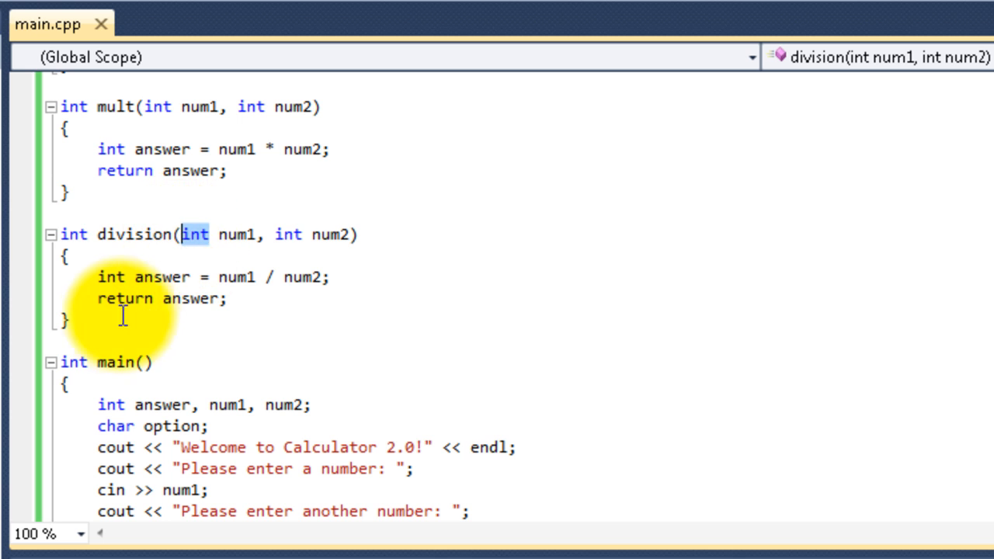
# - Change division's first parameter type from int to float
pyautogui.scroll(-3)
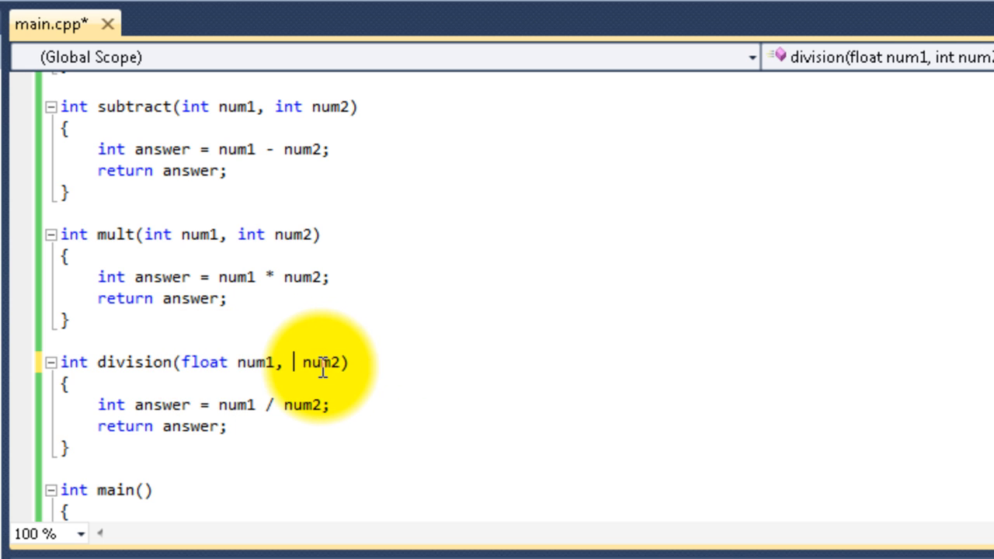
pyautogui.write('float')
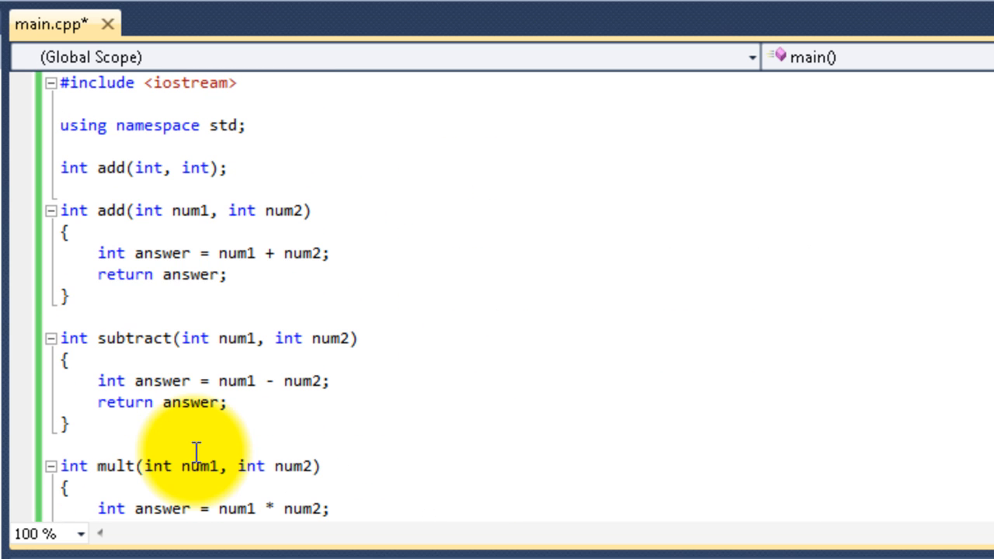
pyautogui.moveTo(86, 322)
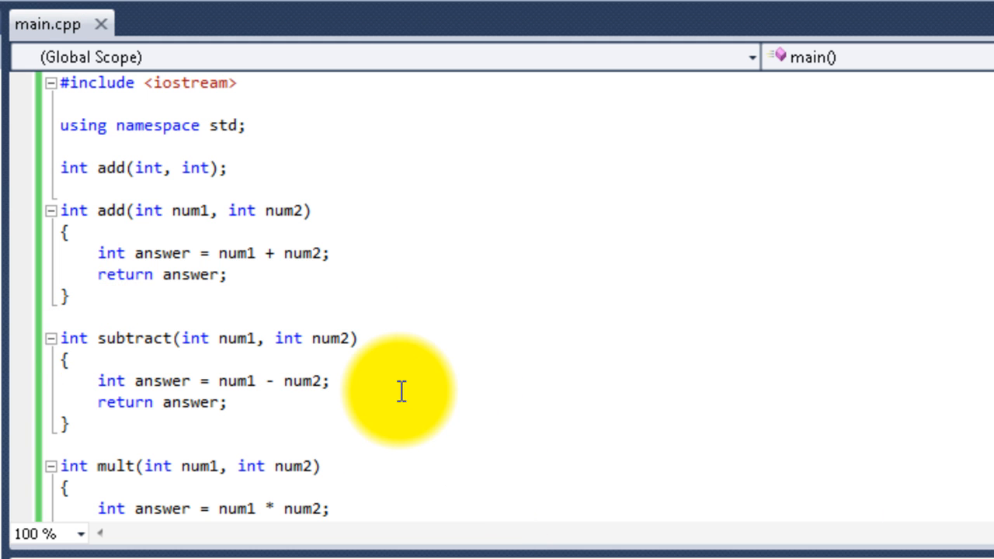
pyautogui.moveTo(385, 391)
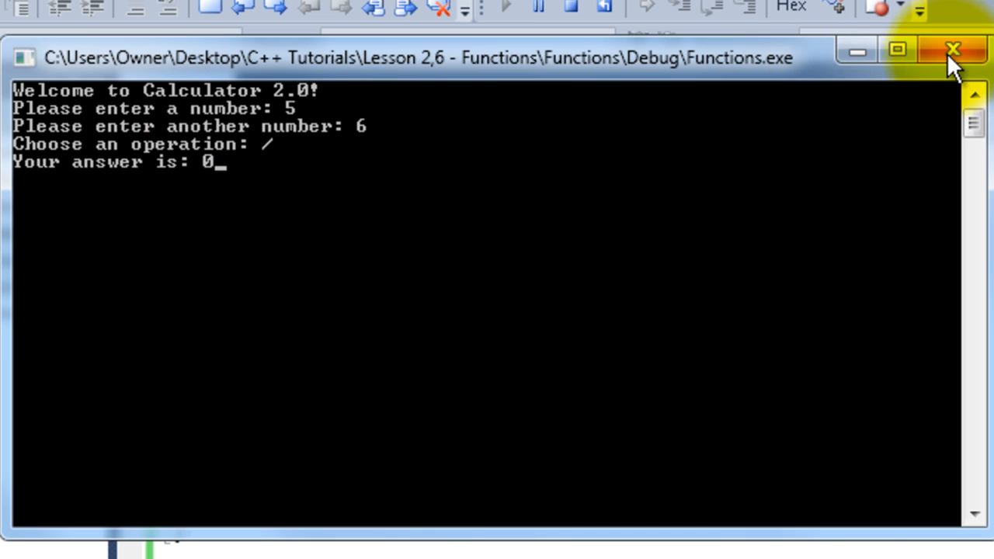
# - Close the calculator console and scroll to the division function to switch it to float
pyautogui.click(953, 48)
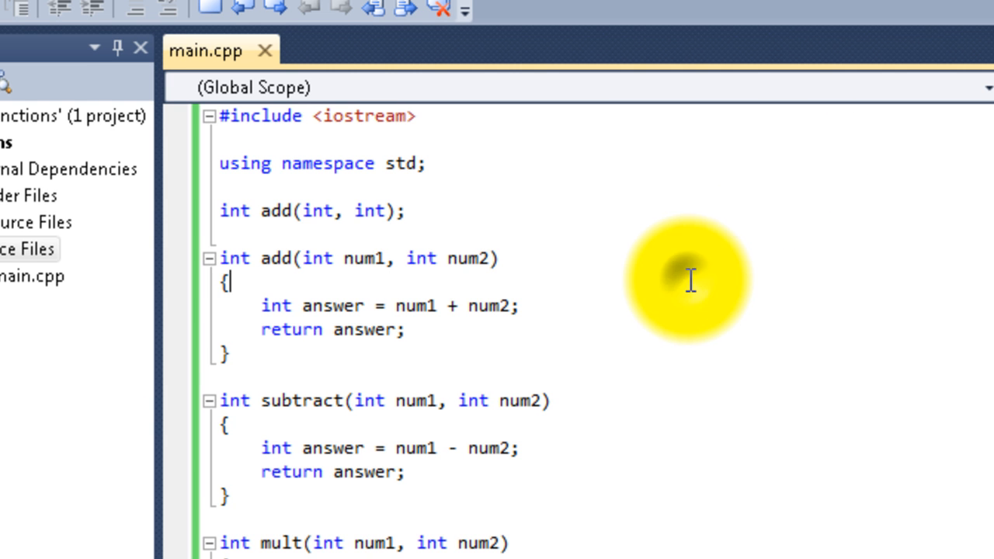
pyautogui.scroll(-3)
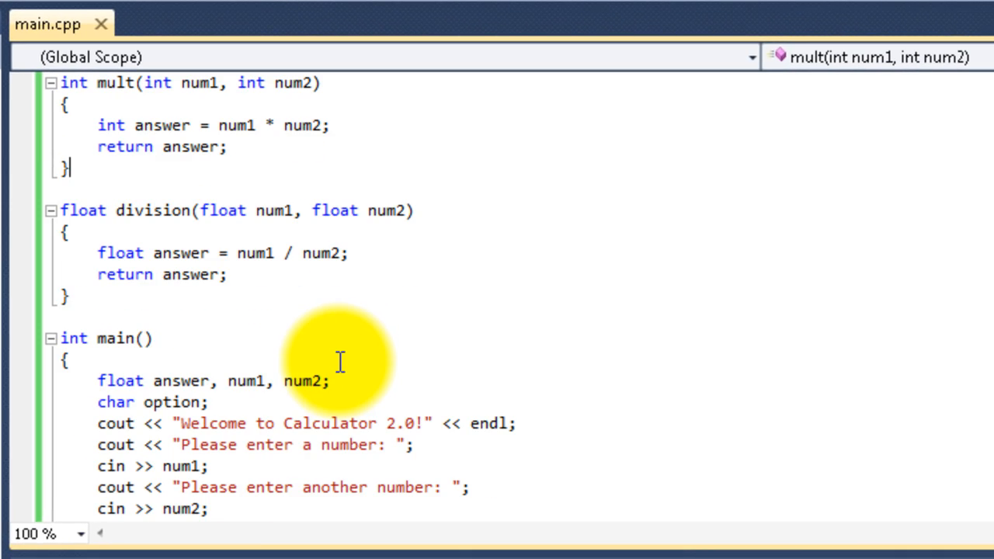
# - Select the code from 'Choose an operation' through the 'Your answer is' line for rework
pyautogui.scroll(-3)
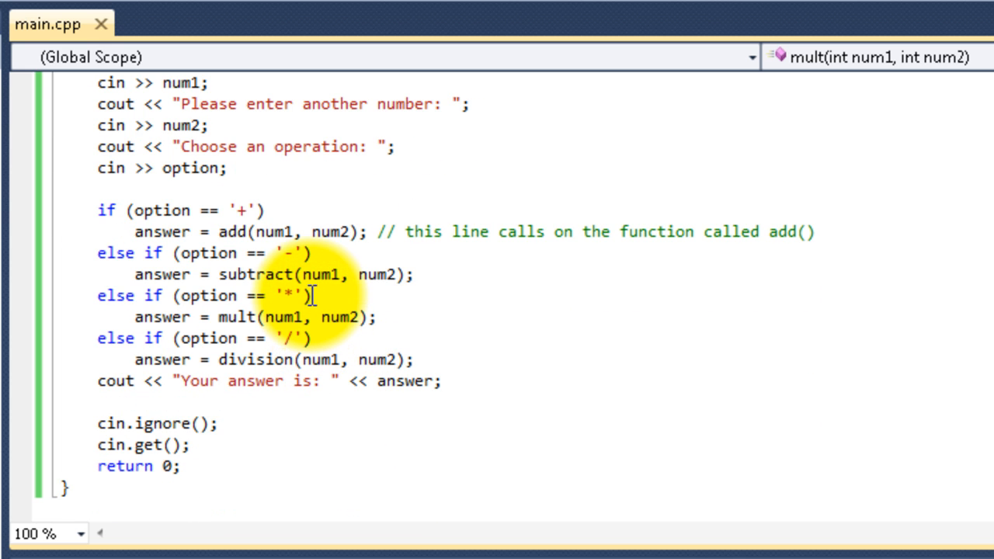
pyautogui.scroll(-3)
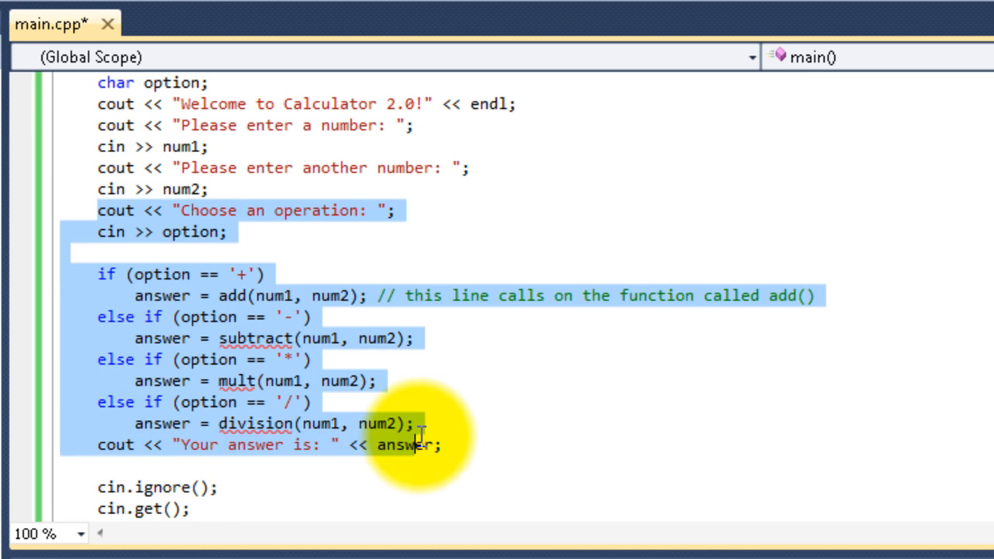
pyautogui.click(313, 400)
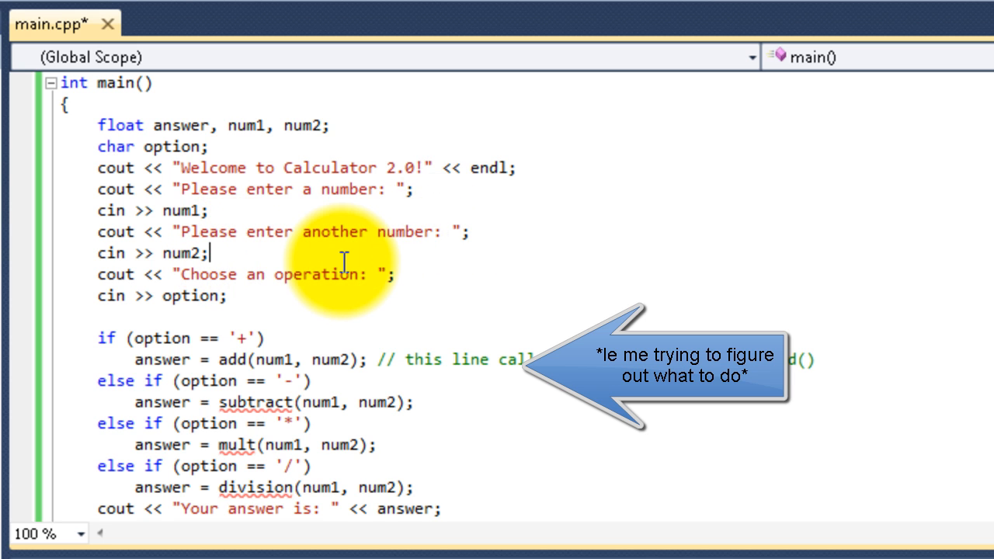
pyautogui.moveTo(345, 287)
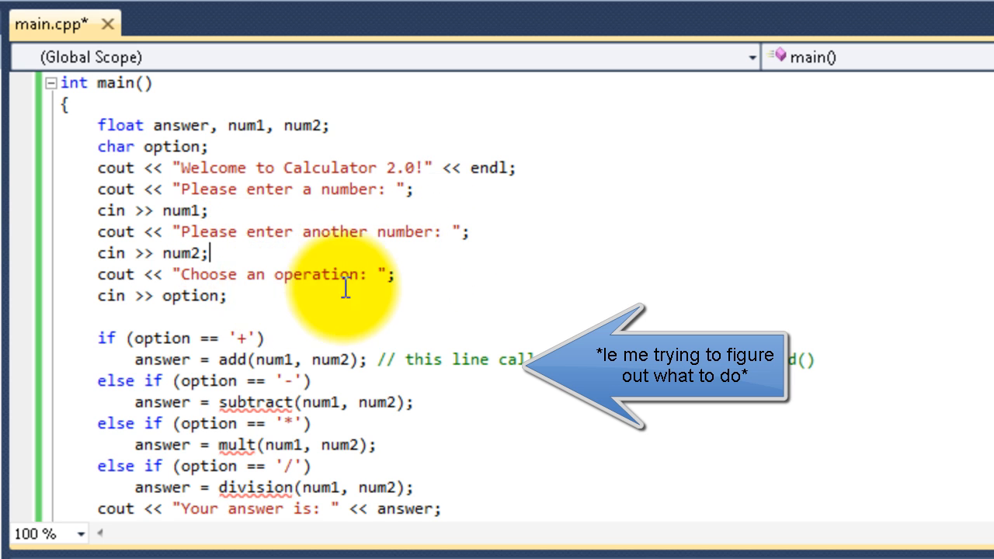
pyautogui.moveTo(248, 335)
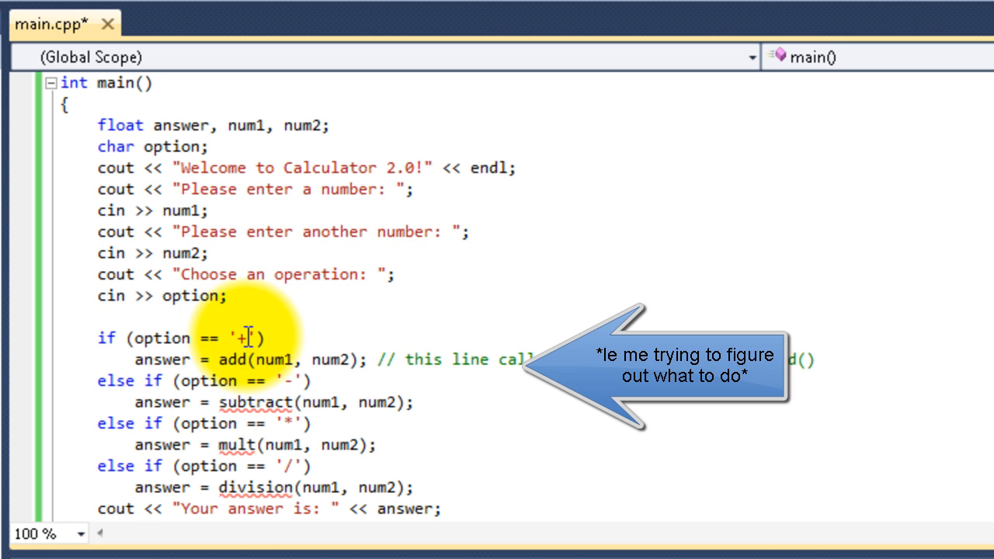
pyautogui.moveTo(267, 359)
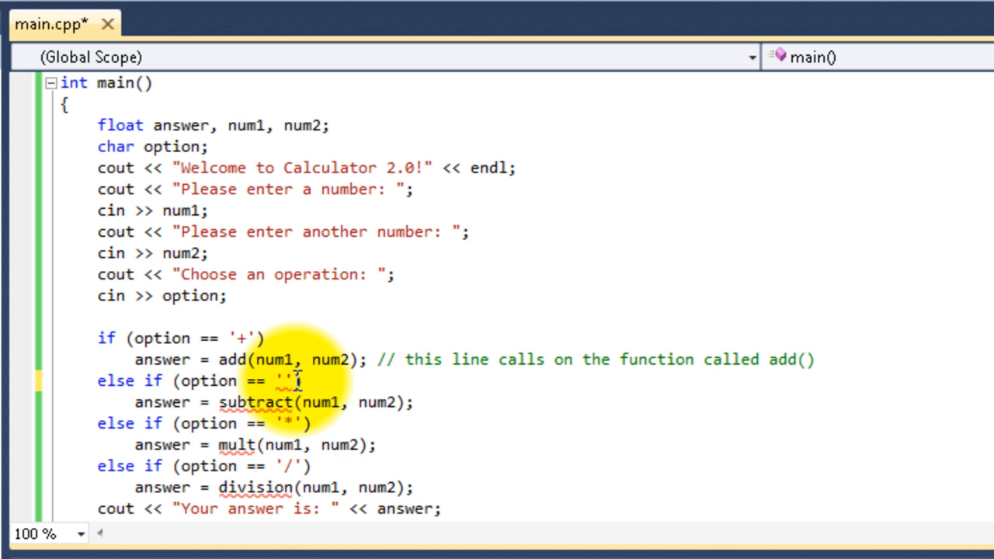
# - Change the '-' option to '>' so that branch calls add()
pyautogui.write('>')
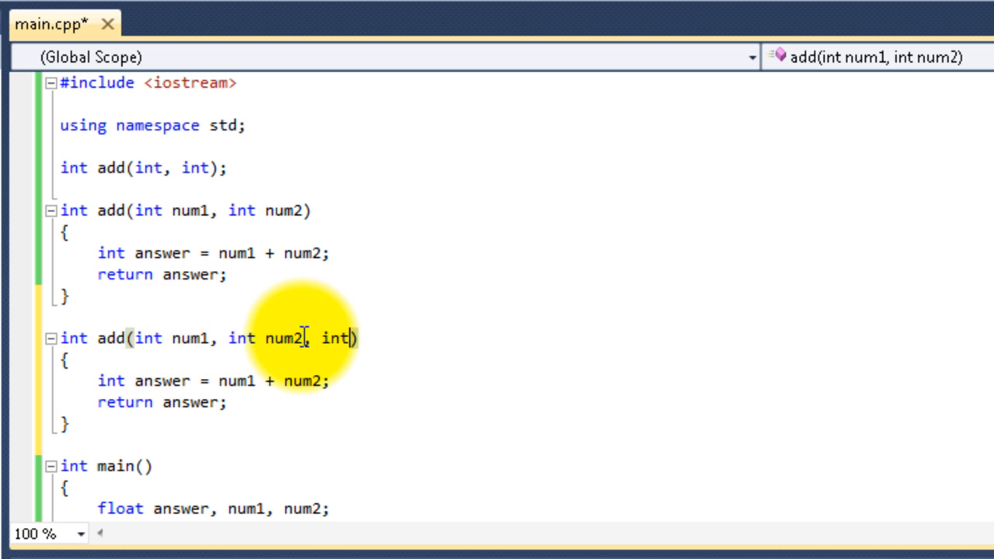
# - Name the third parameter num3 and extend the sum to num1 + num2 + num3
pyautogui.write('num3')
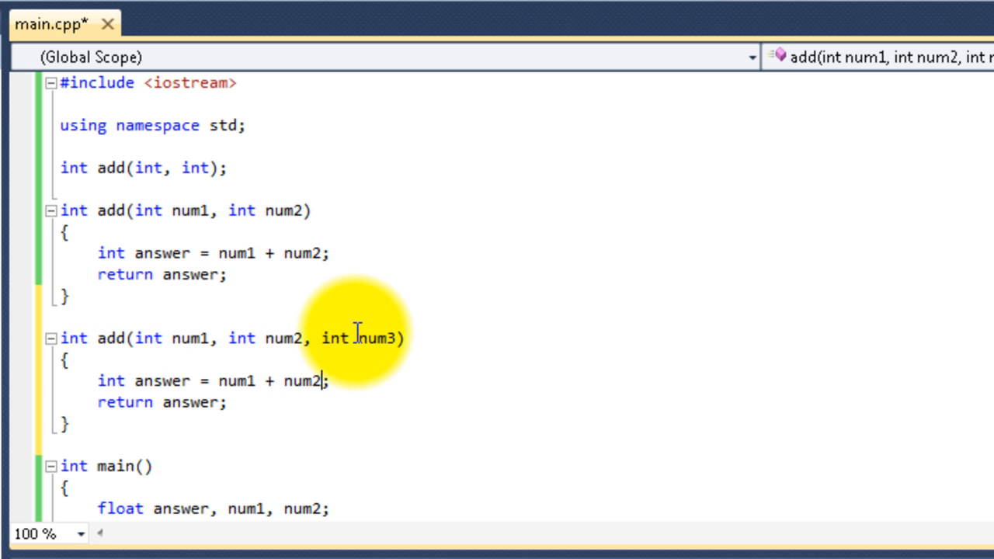
pyautogui.write('+ num3')
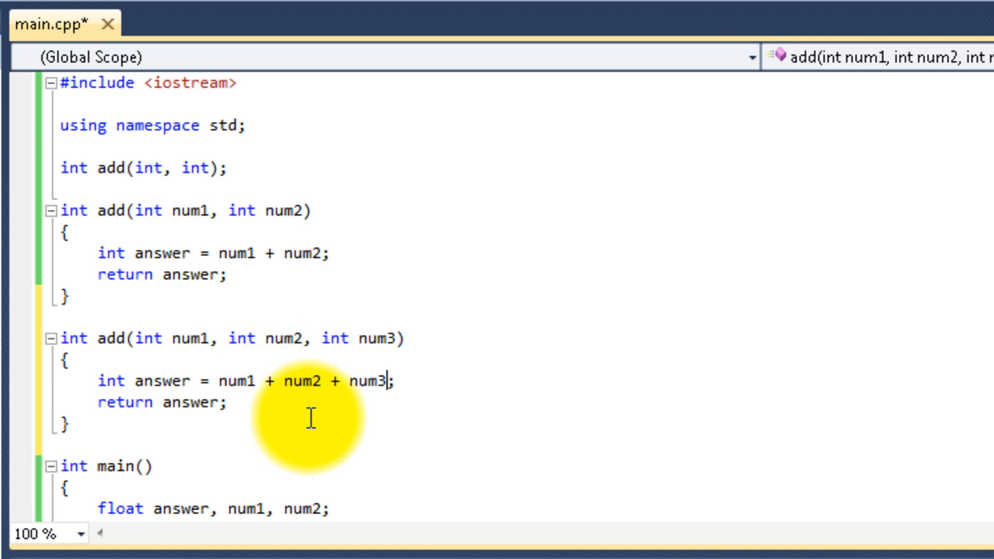
# - Edit the '>' branch call toward add(num1, num2, 5), dropping a stray num3 from the float declaration
pyautogui.scroll(-3)
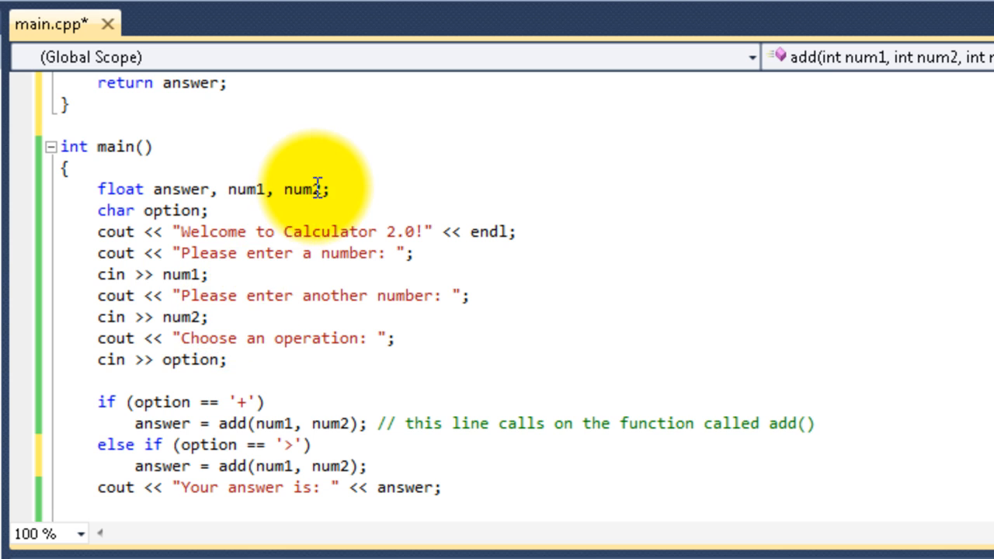
pyautogui.write(',')
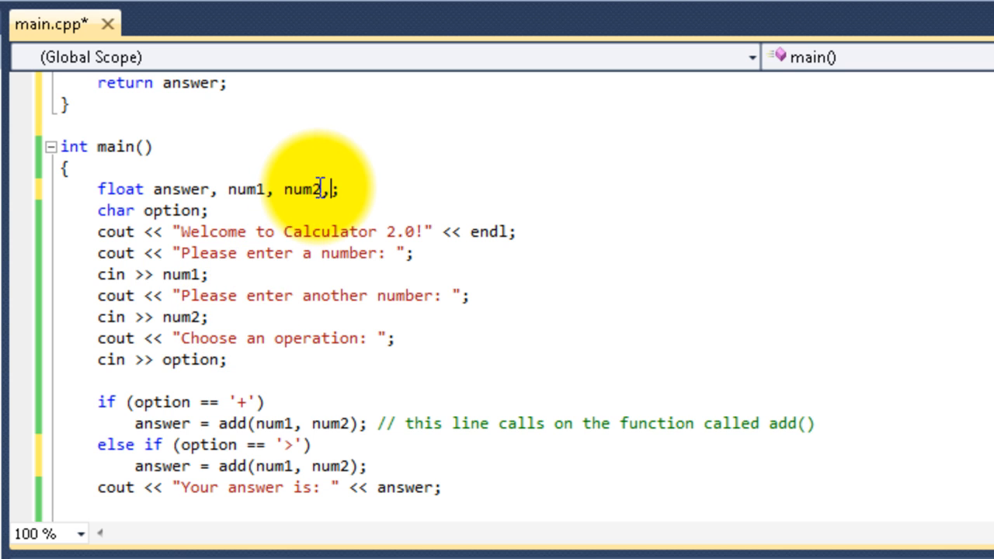
pyautogui.write('num3')
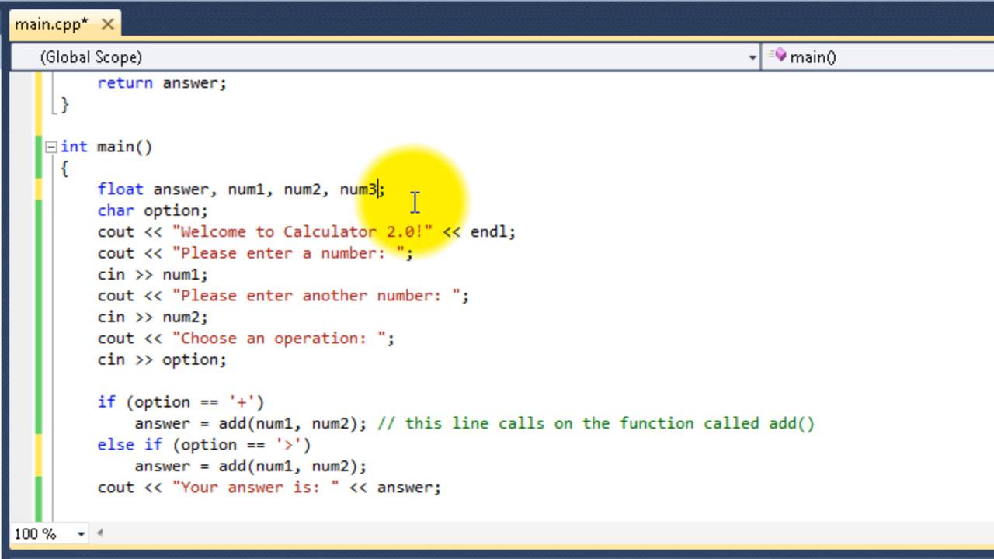
pyautogui.press('Backspace')
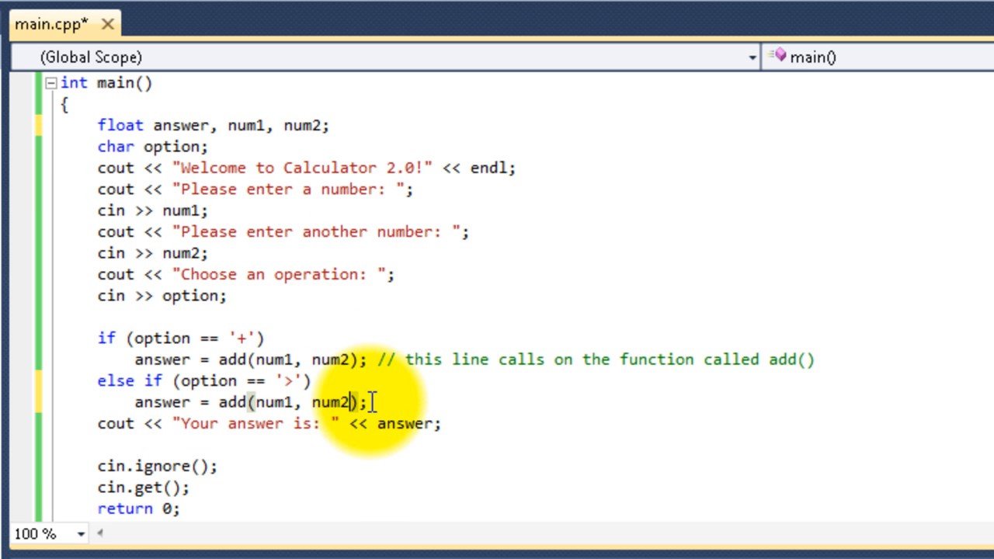
pyautogui.write(', 5')
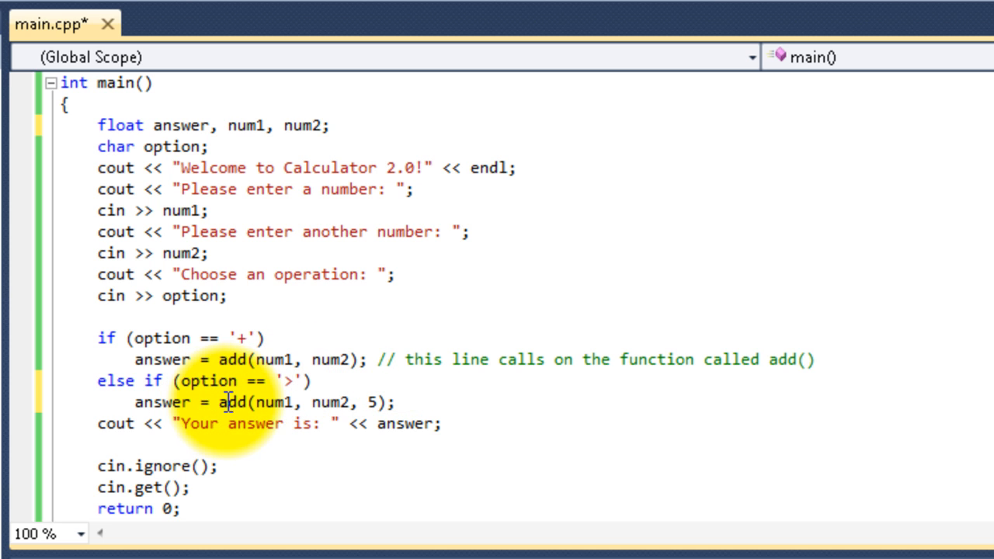
pyautogui.moveTo(267, 402)
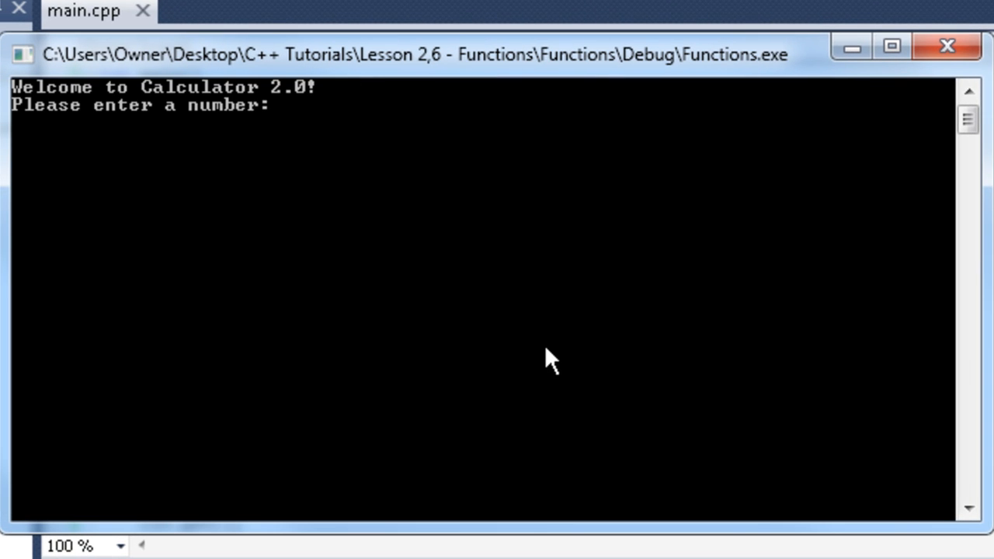
# - Enter 5 and 7 in the console, try '+', then choose the '>' operation
pyautogui.write('5')
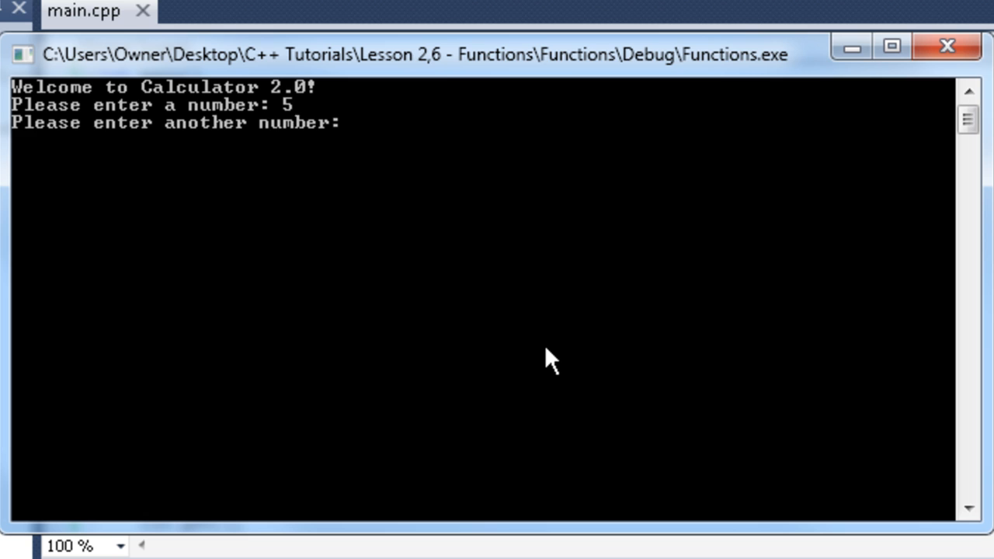
pyautogui.write('7')
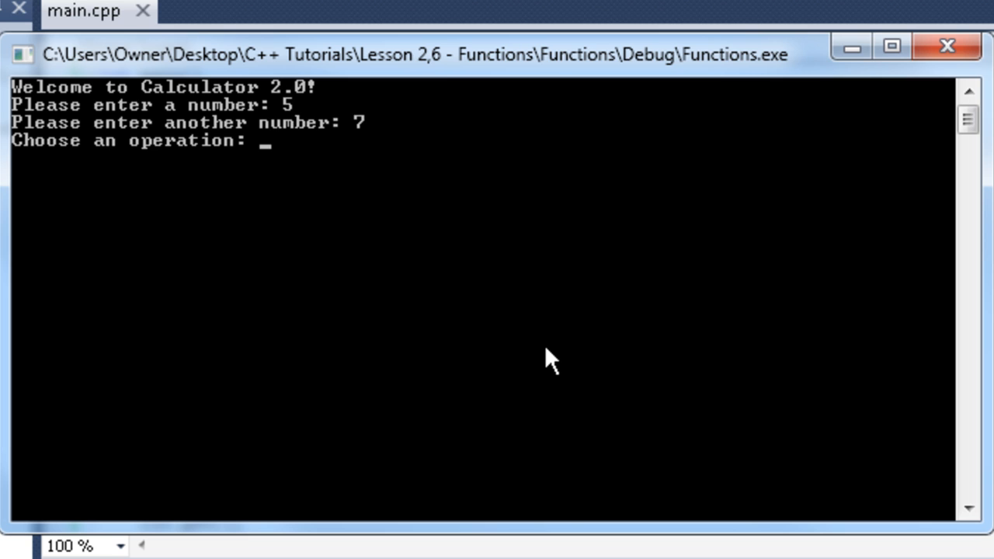
pyautogui.write('+')
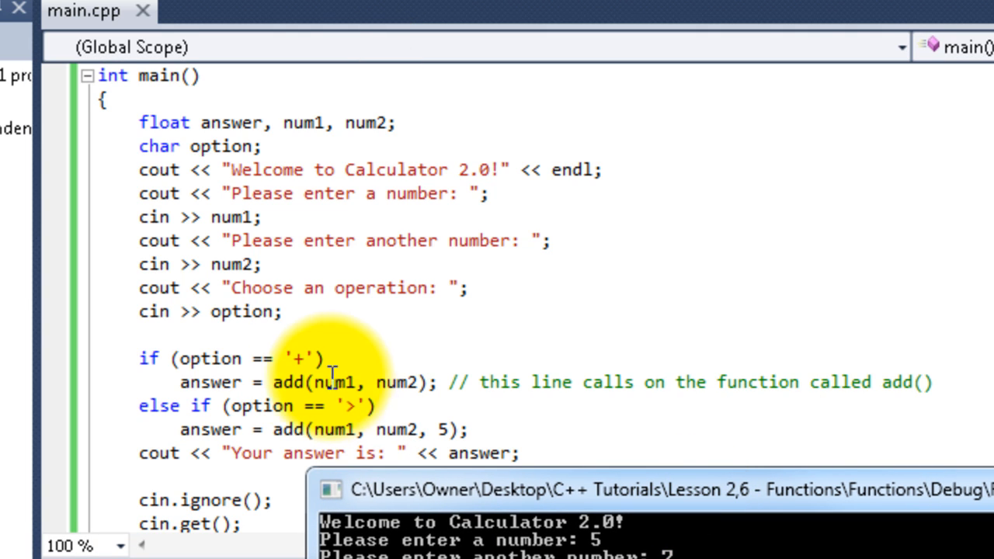
pyautogui.moveTo(422, 382)
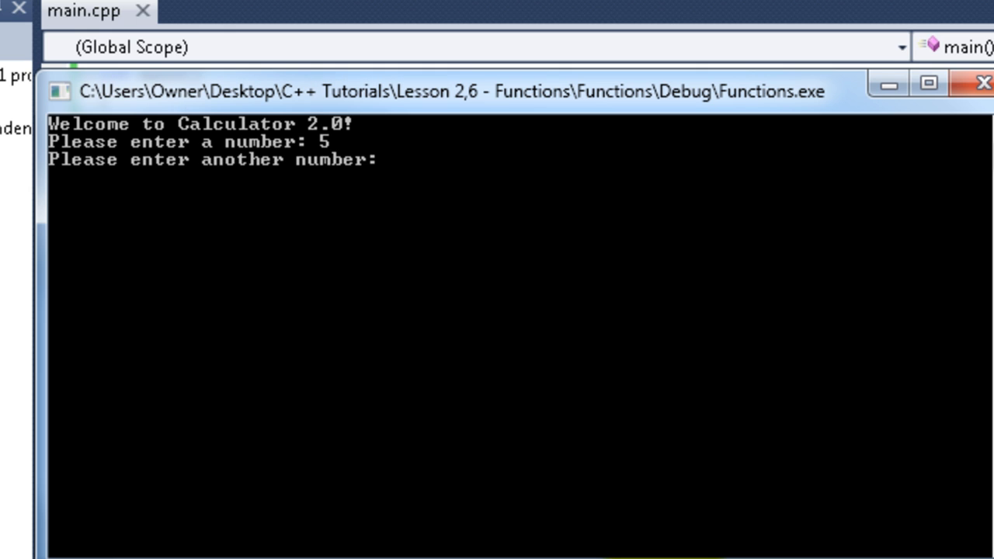
pyautogui.write('7')
pyautogui.write('>')
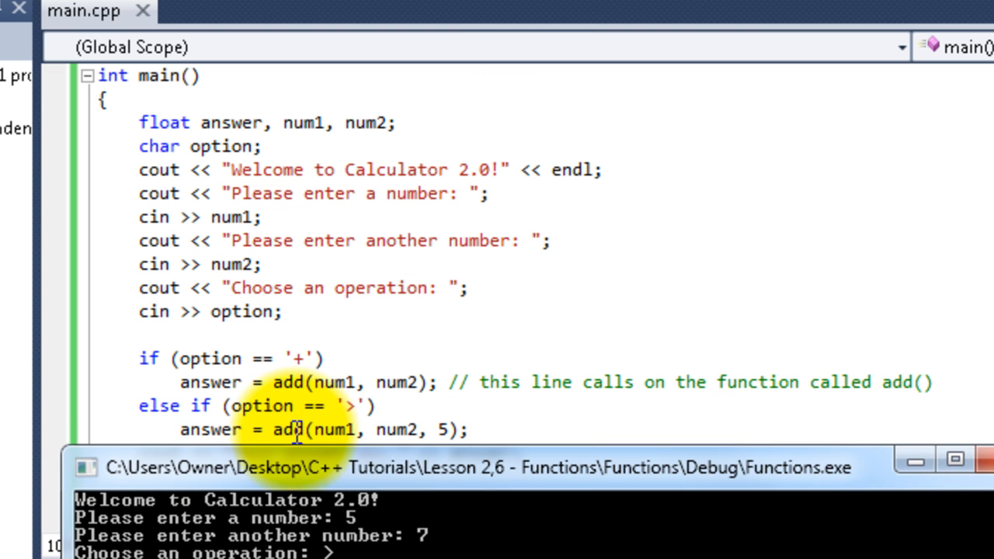
pyautogui.moveTo(420, 513)
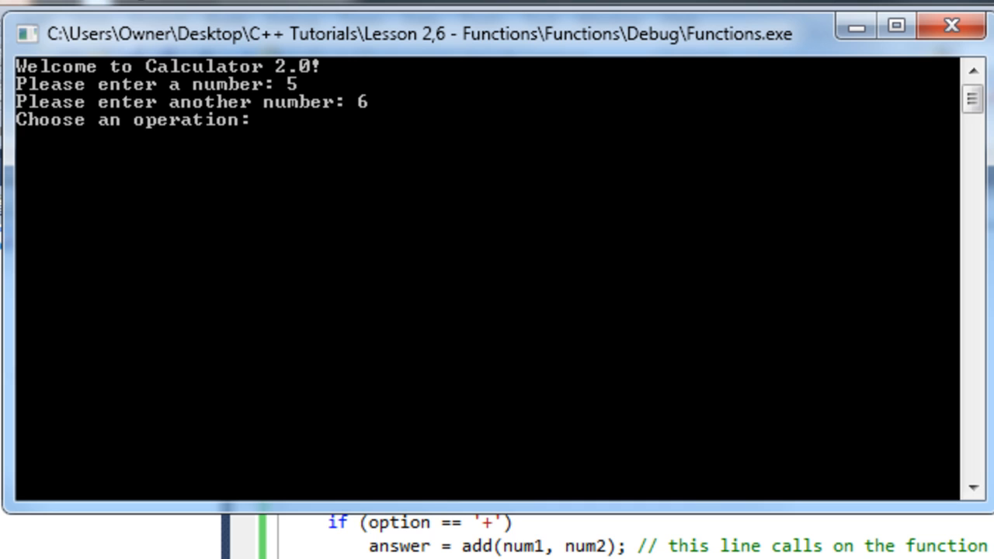
pyautogui.write('+')
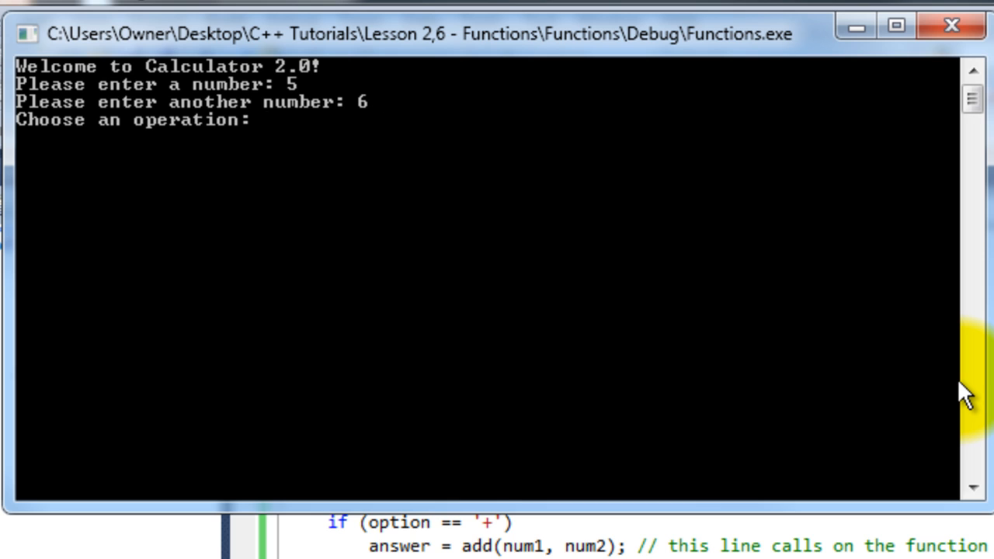
pyautogui.write('>')
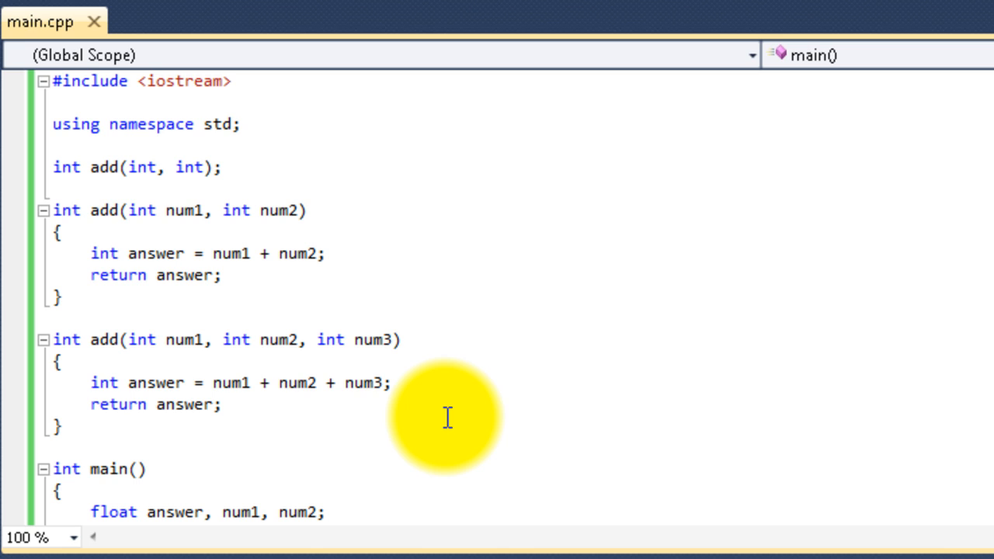
pyautogui.moveTo(433, 391)
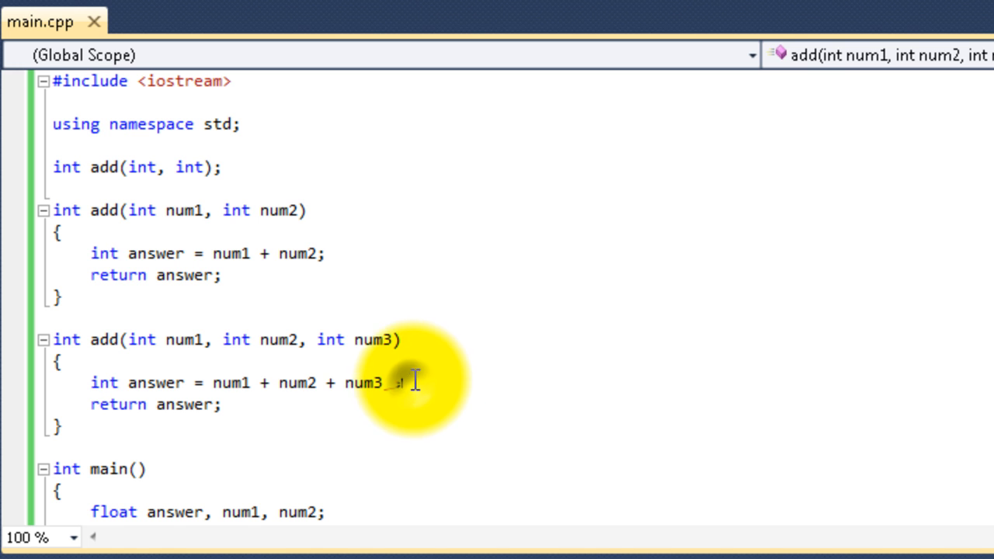
# - Retype the semicolon ending answer = num1 + num2 + num3 in the new add()
pyautogui.write(';')
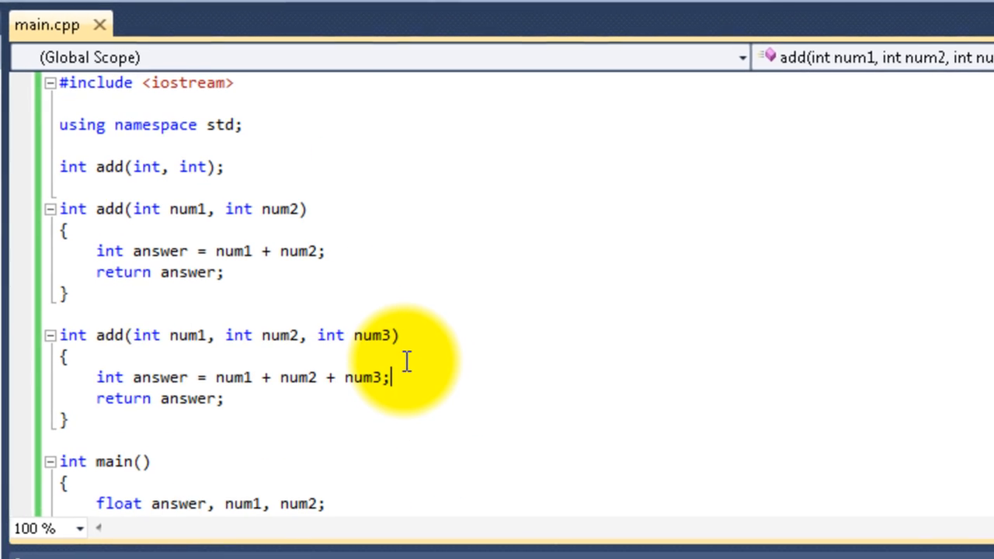